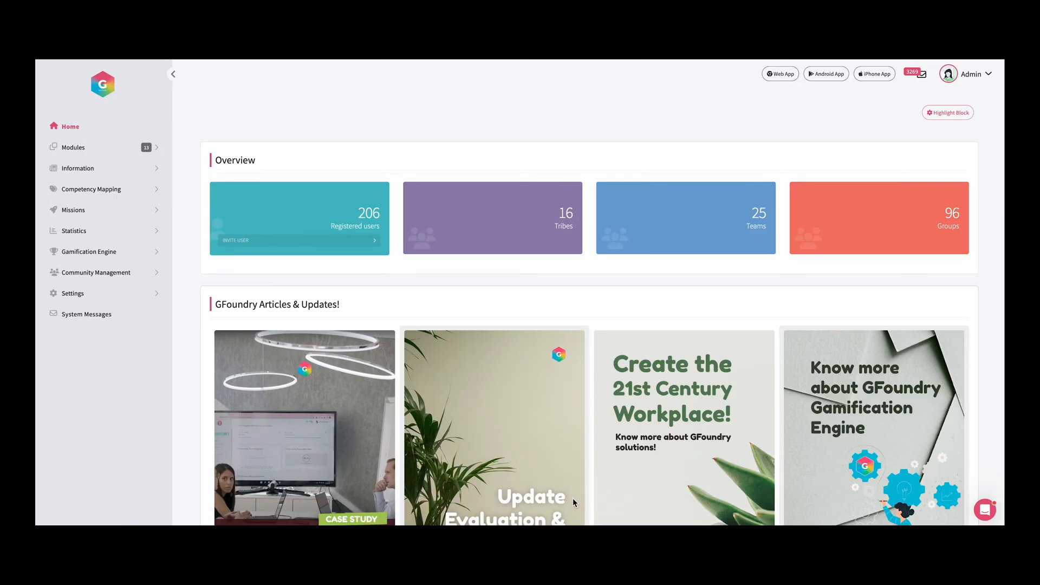
mouse_move(212, 138)
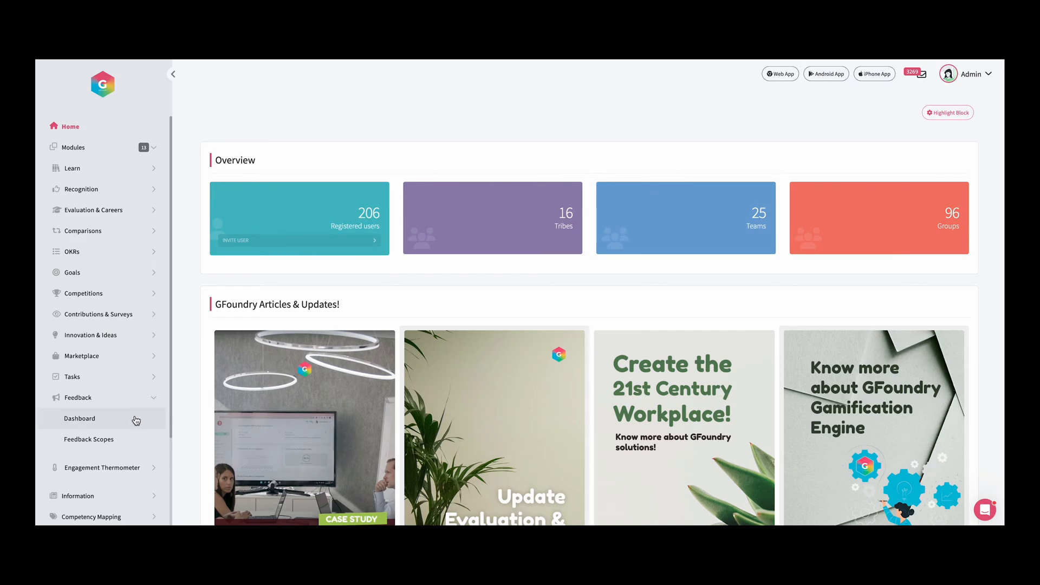
Step: Start a new feedback scope titled 'Task Force Feedback' from the Feedback Scopes list
click(89, 439)
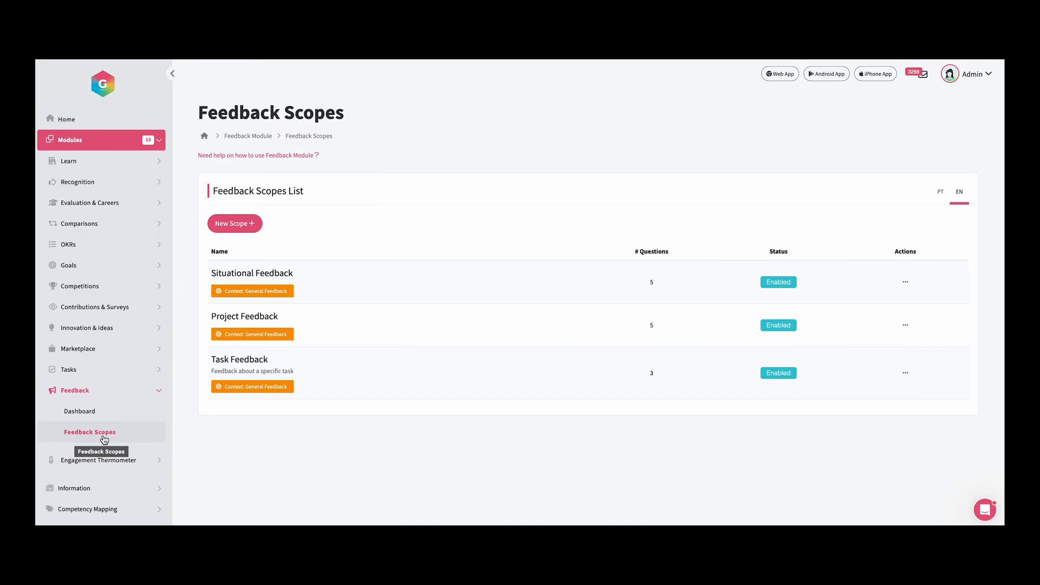
click(234, 223)
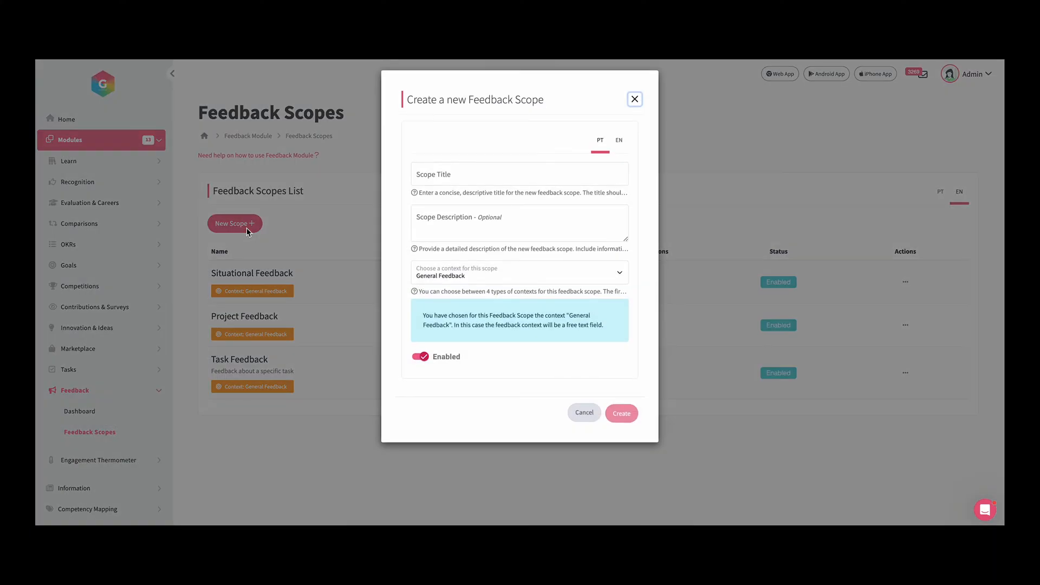
click(518, 173)
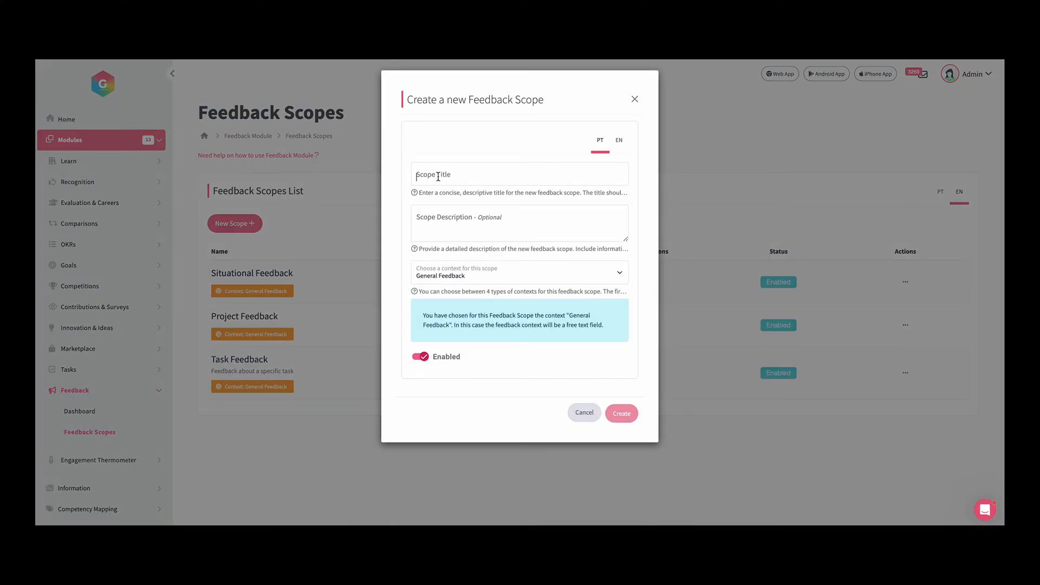
text(T)
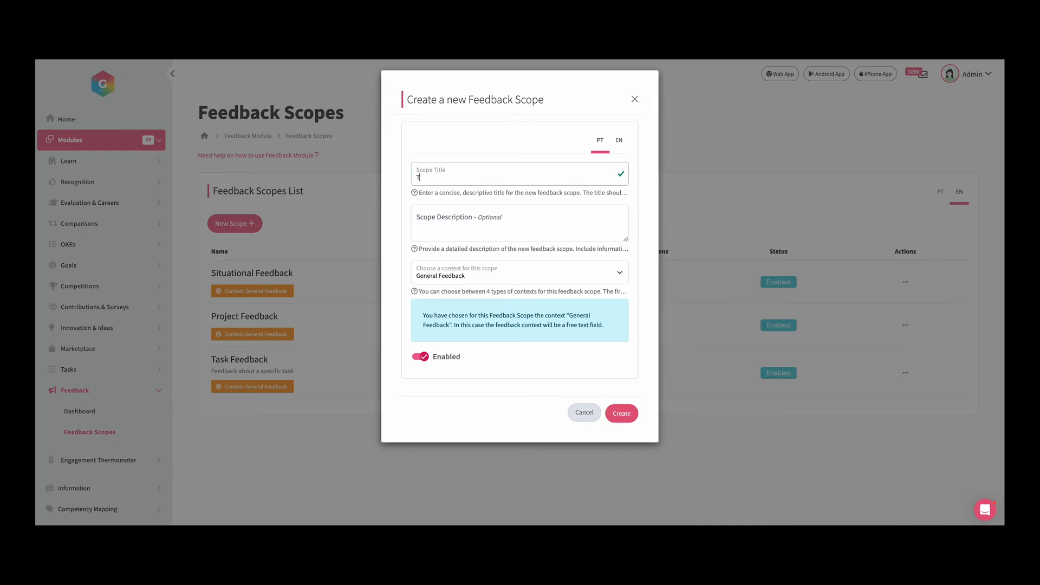
text(Task Fo)
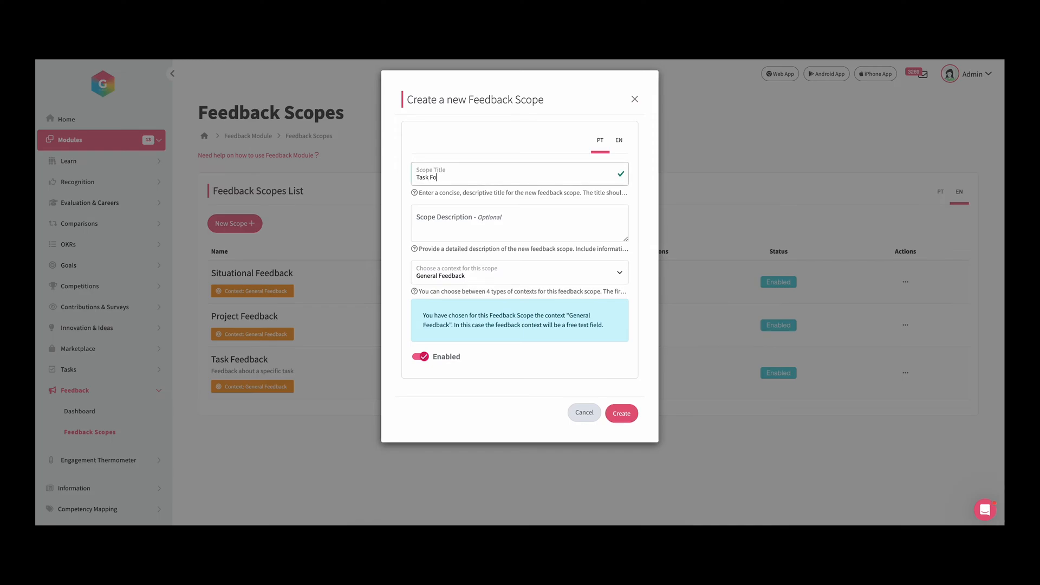
text(rce Feedback)
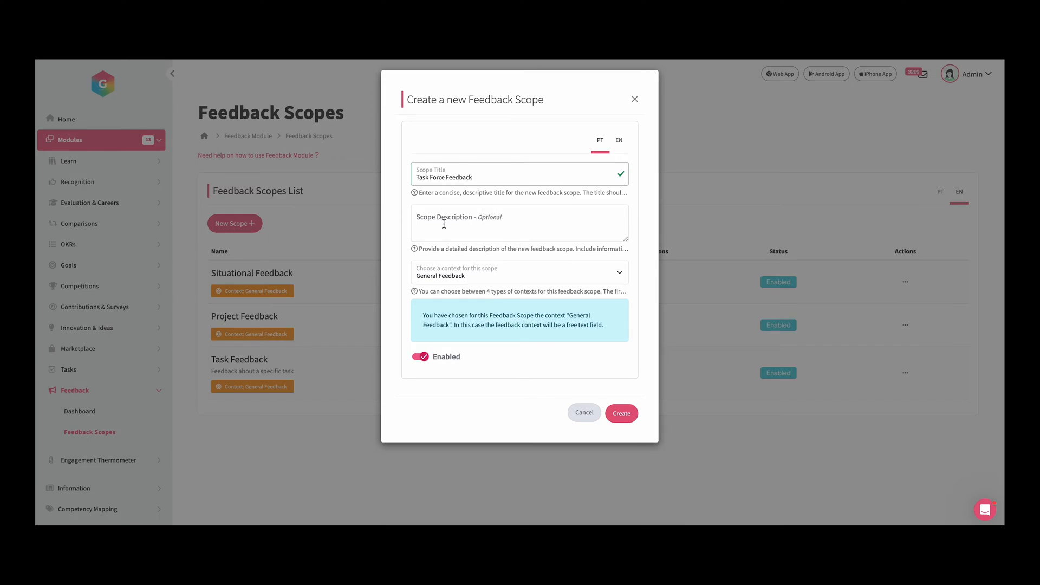
Step: Describe it as feedback about a specific Task and create the scope, confirming despite missing translations
text(Feedback about a specific)
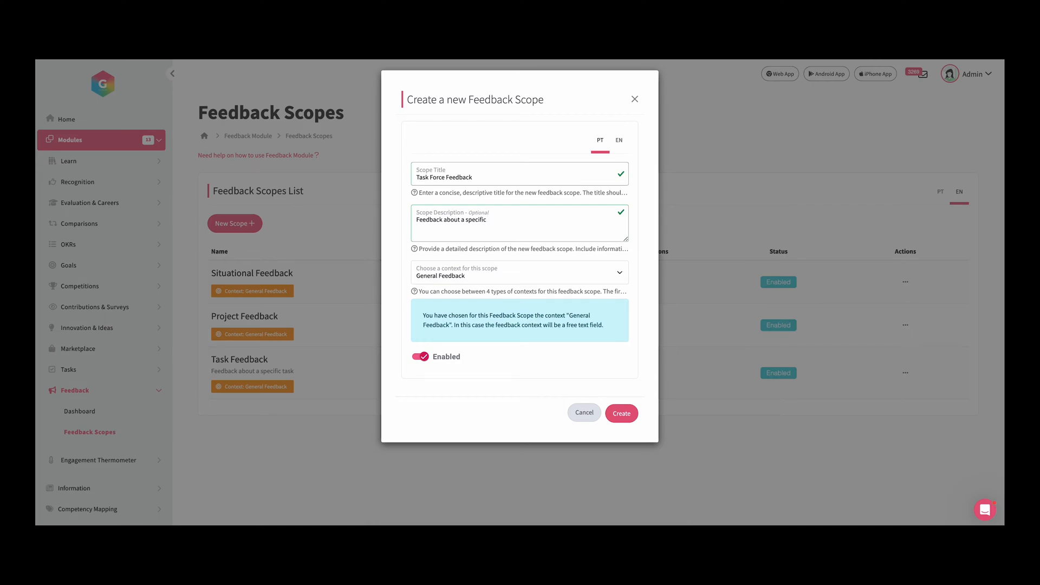
text(Task)
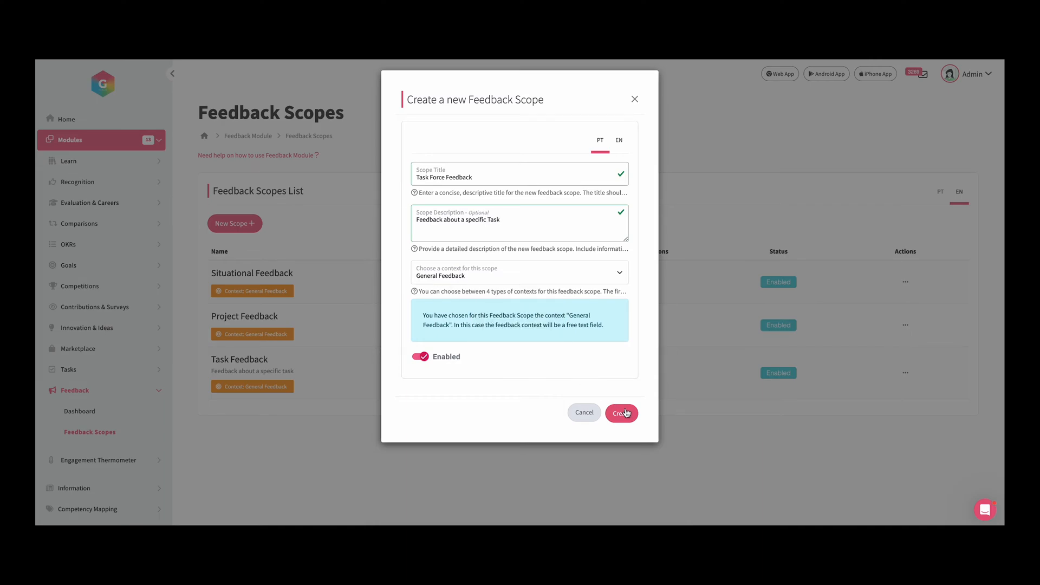
click(621, 412)
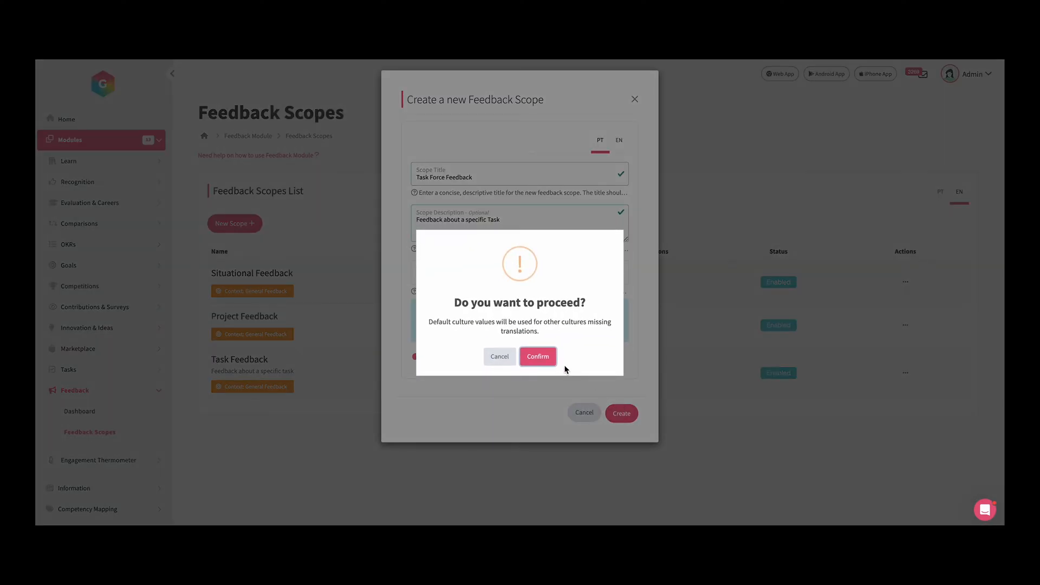
click(539, 357)
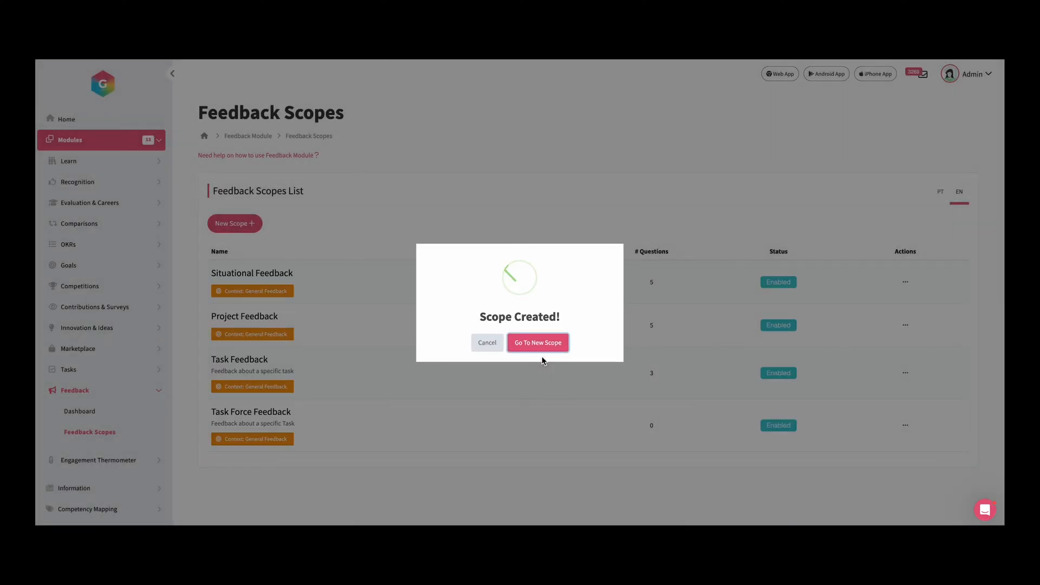
Step: Dismiss the success message and view the Task Force Feedback scope's details via its Actions menu
click(487, 343)
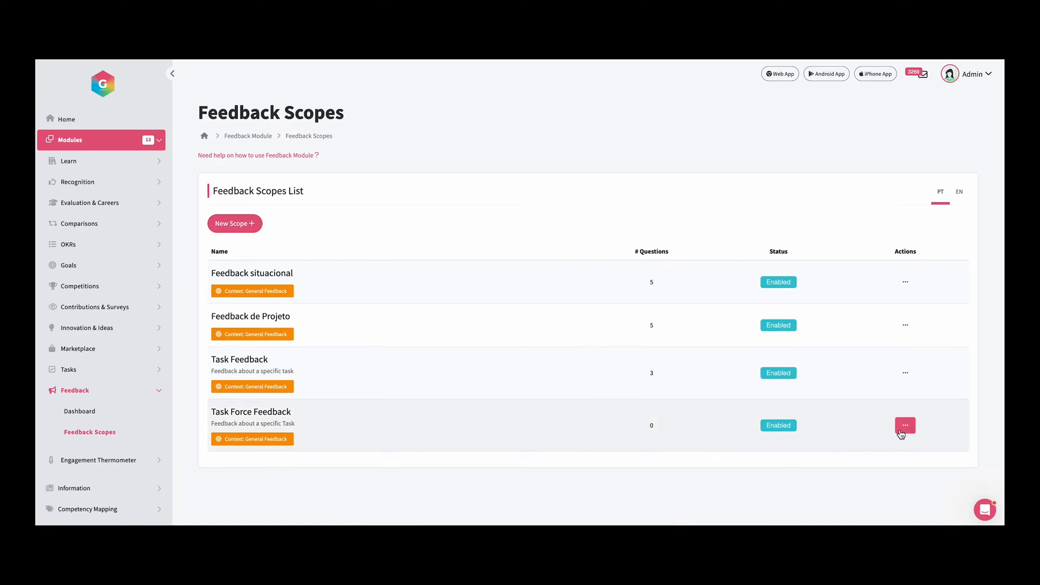
click(904, 425)
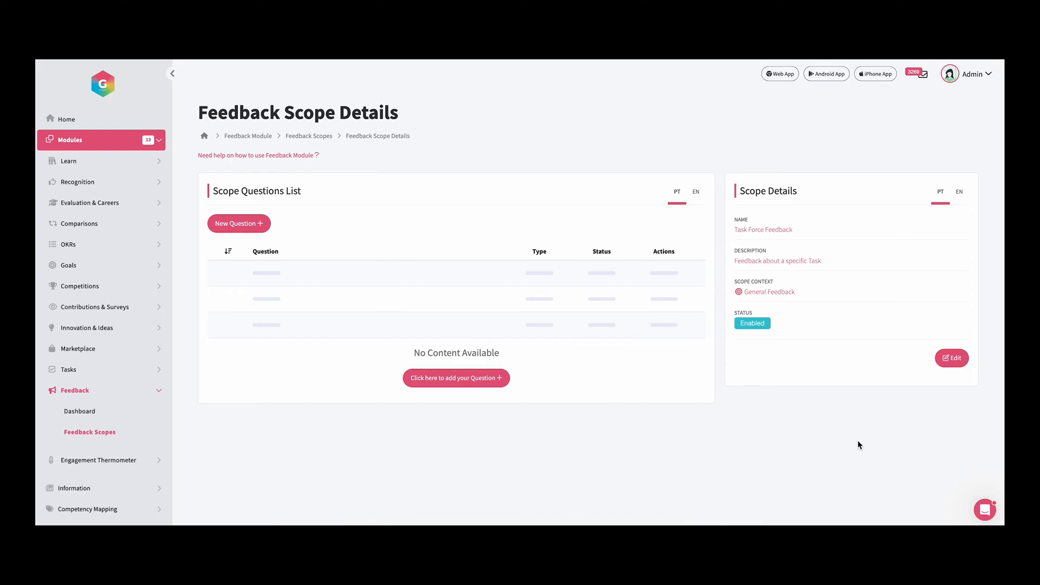
mouse_move(511, 343)
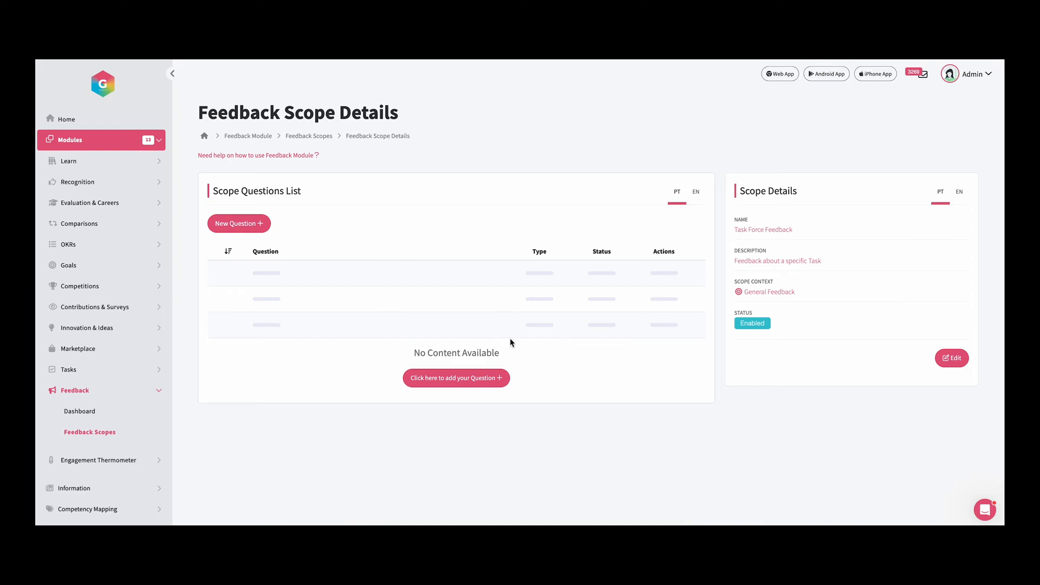
Step: Add a 'Contribution' question about contribution of the team, answered as Rate/Text from 1 to 4
click(239, 223)
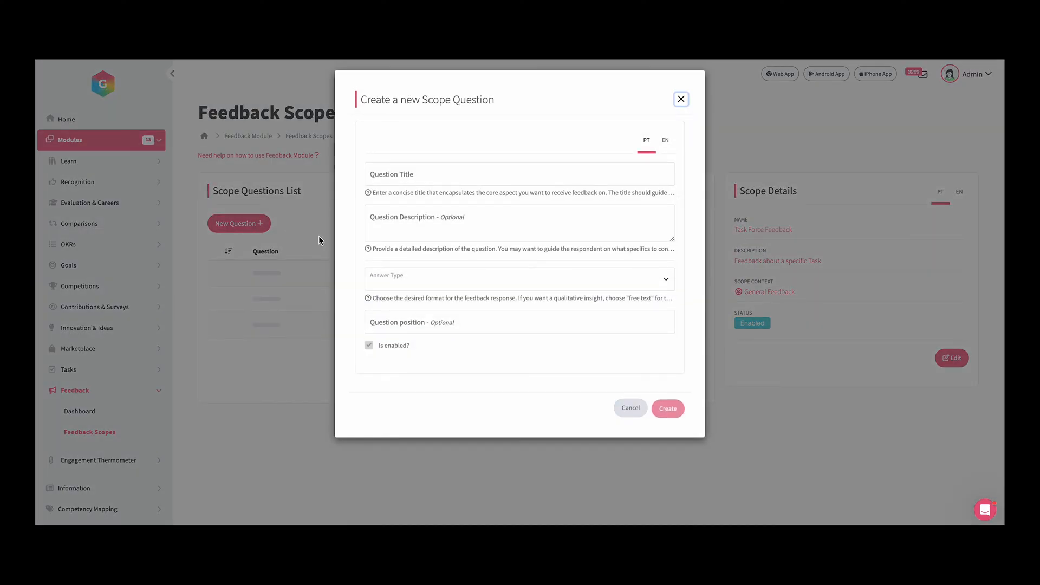
text(Contribu)
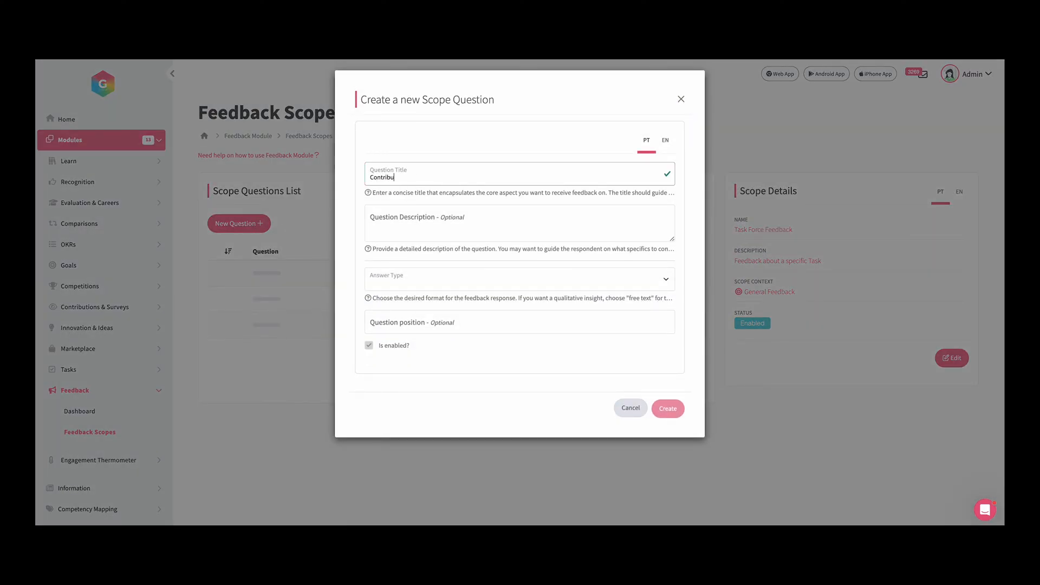
text(tion)
click(519, 223)
text(Describe the contribut)
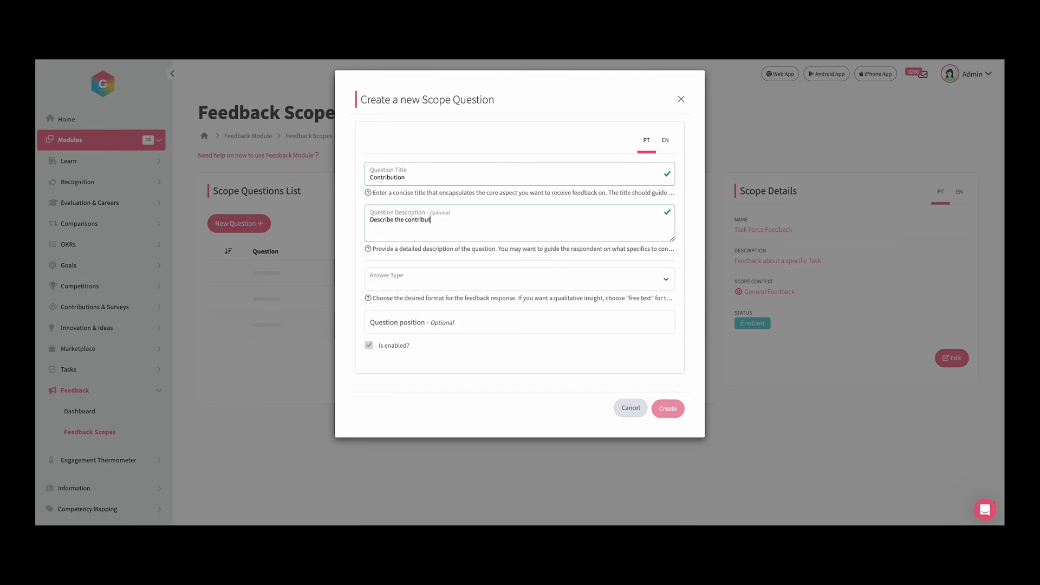
text(ion of the team)
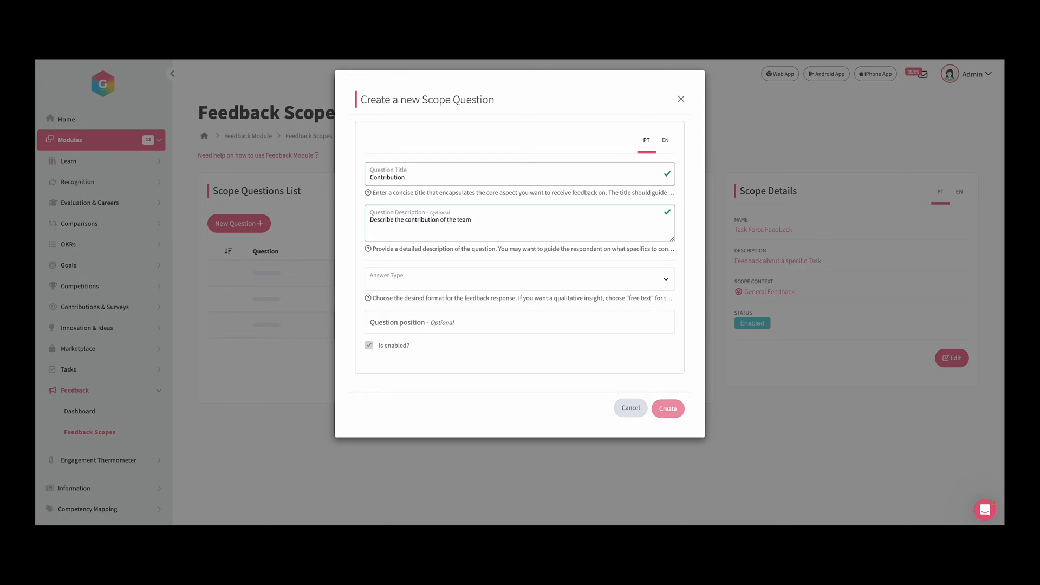
click(519, 279)
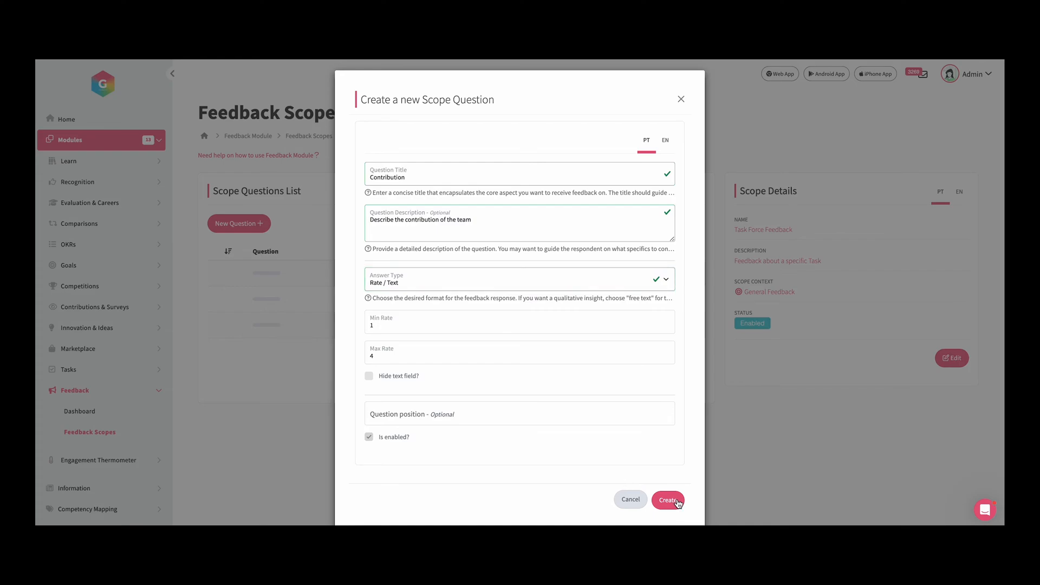
click(668, 500)
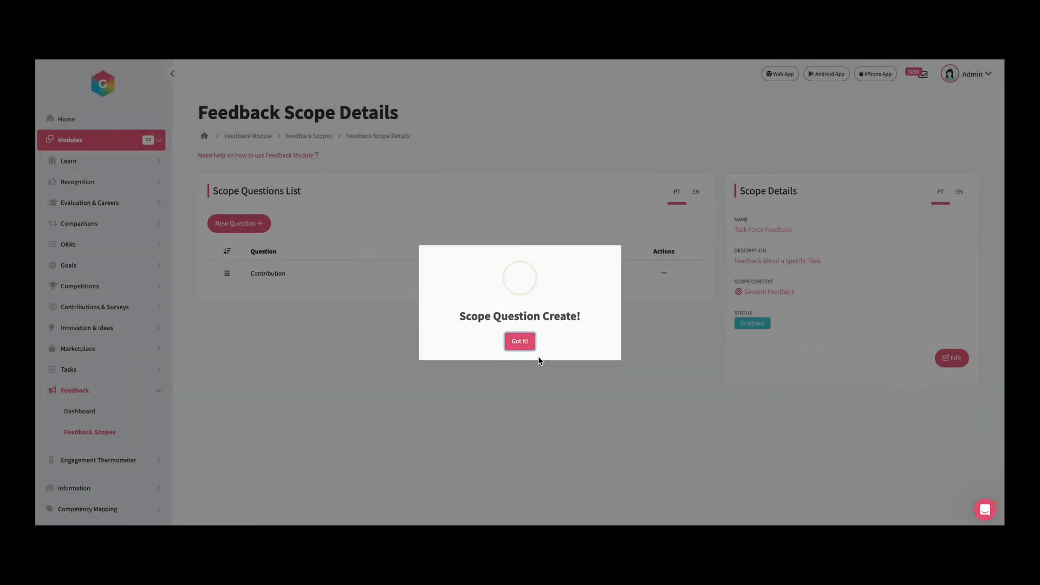
click(519, 341)
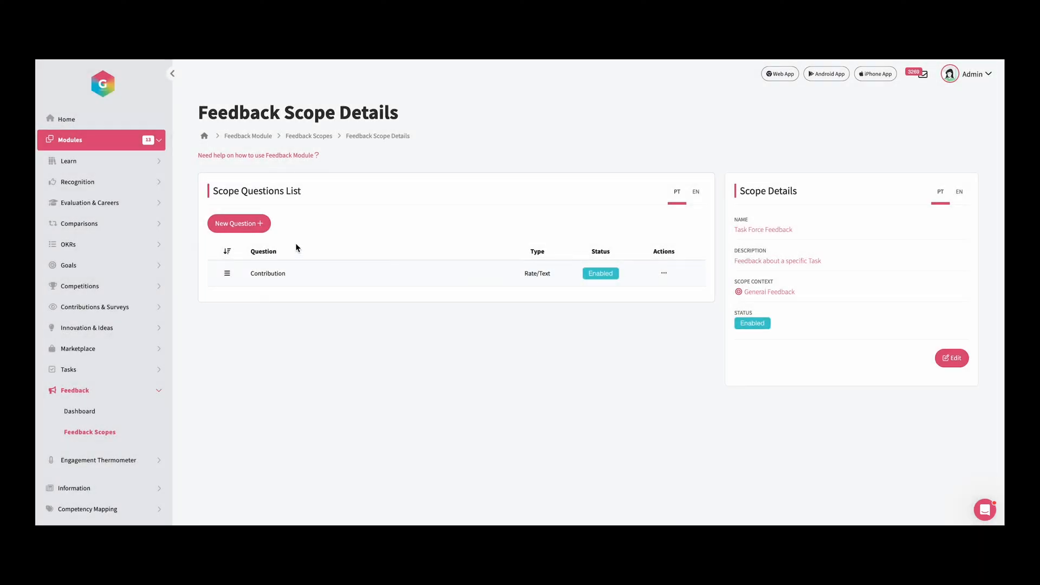
Step: Add a free-text 'General Comment' question asking to describe the performance of colleagues
click(238, 224)
text(General Comm)
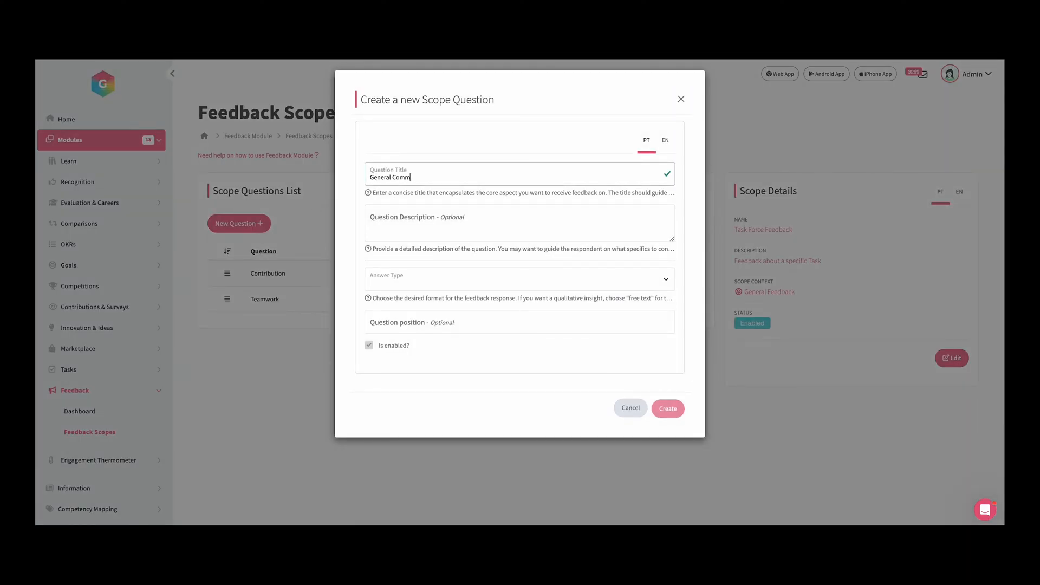
text(Describe the performance of your colleagues)
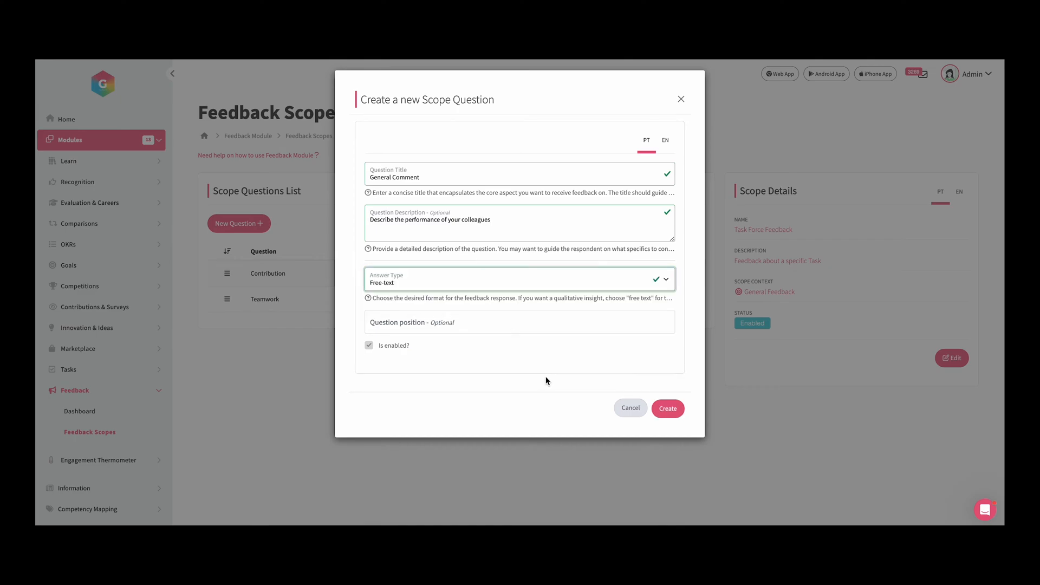
click(668, 409)
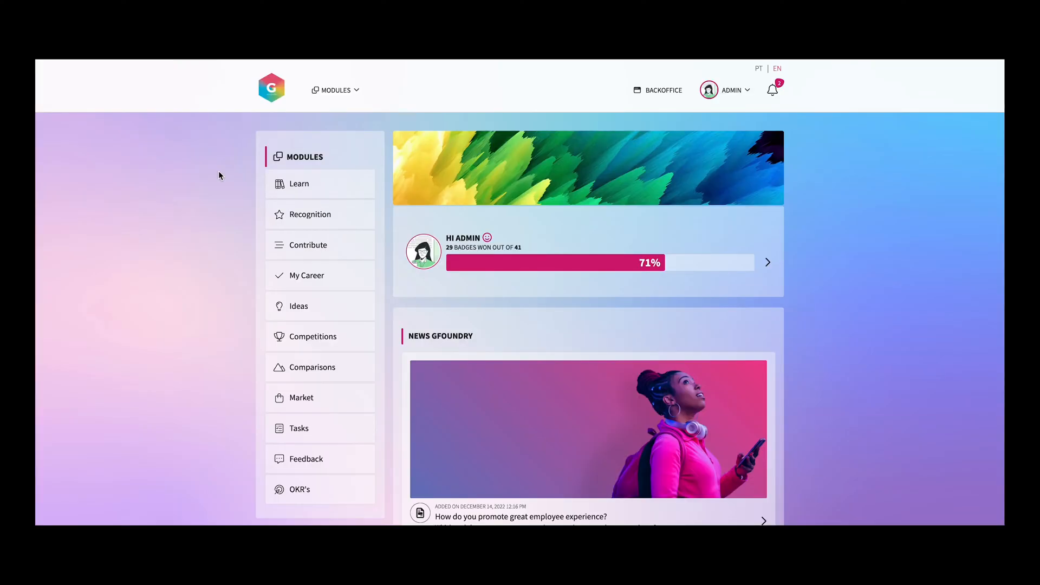
mouse_move(338, 104)
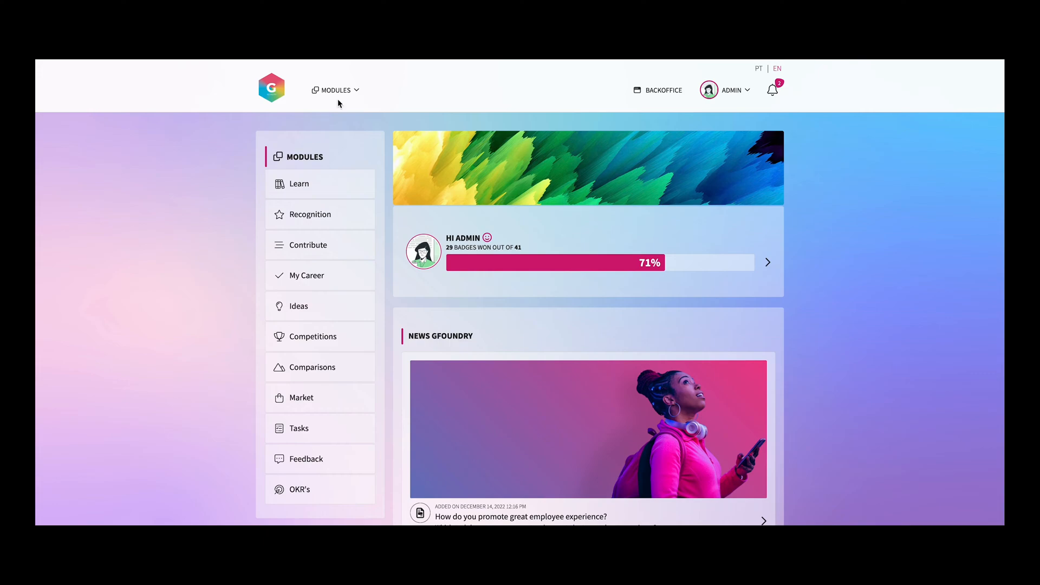
Step: Review My Feedbacks in the web app's Feedback module, then start giving feedback
click(334, 90)
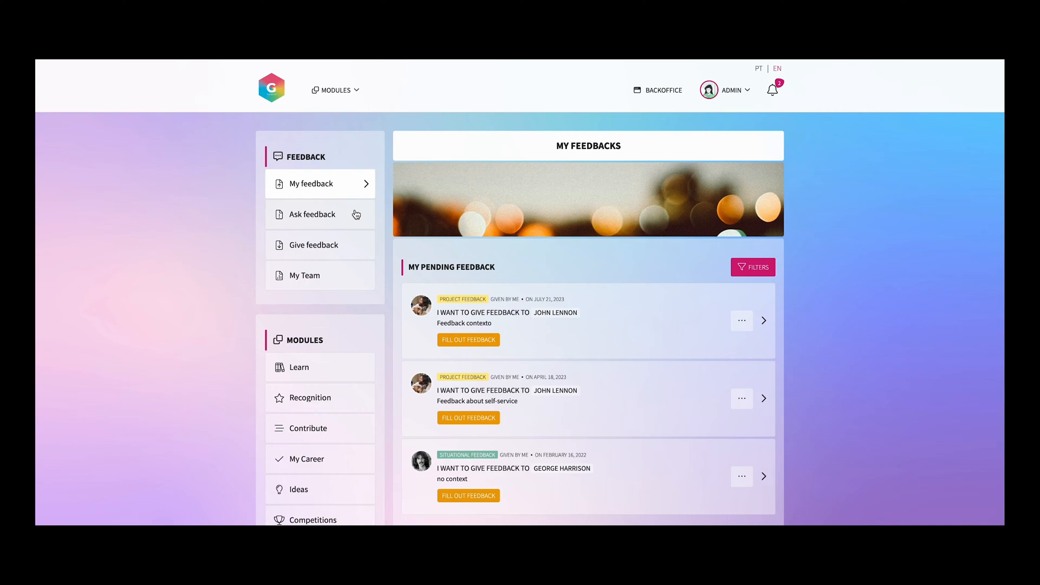
scroll(down, 3)
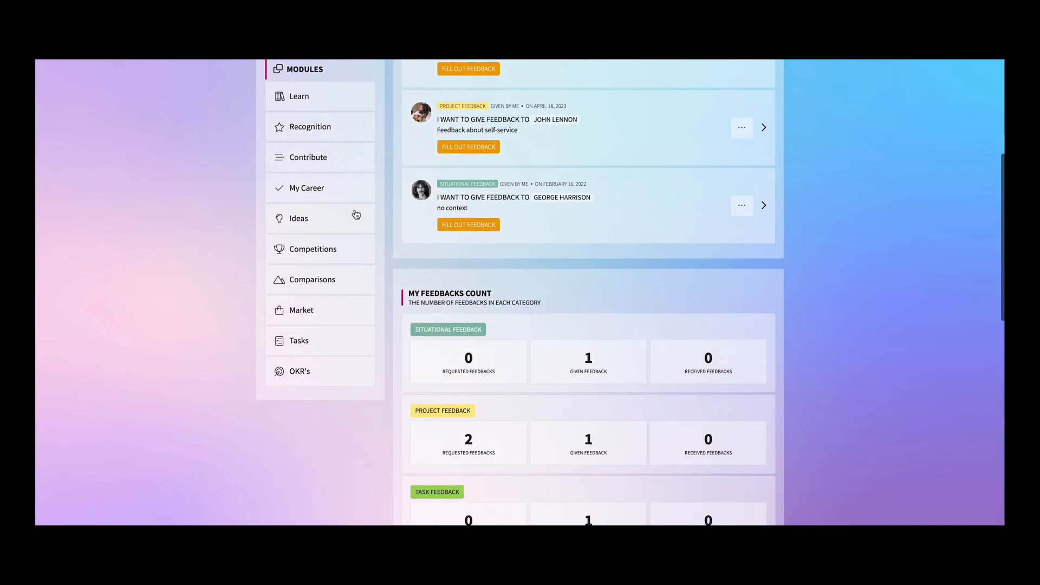
scroll(down, 3)
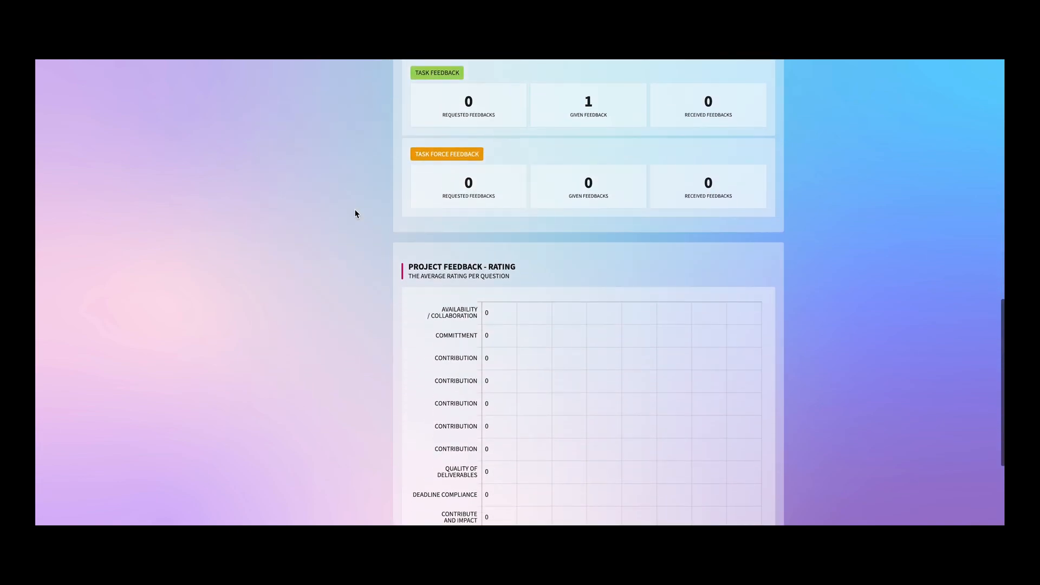
scroll(down, 3)
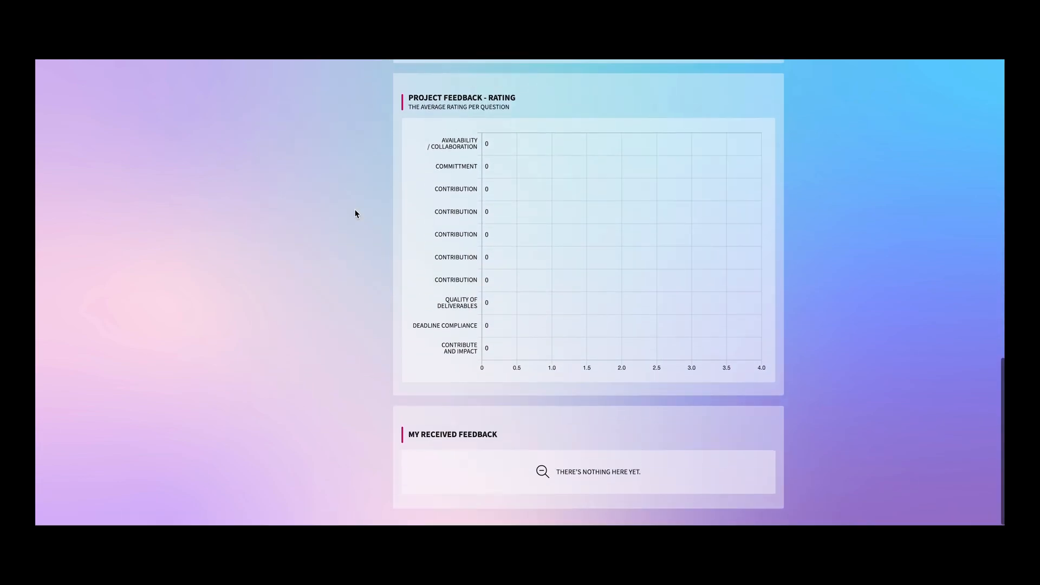
scroll(up, 3)
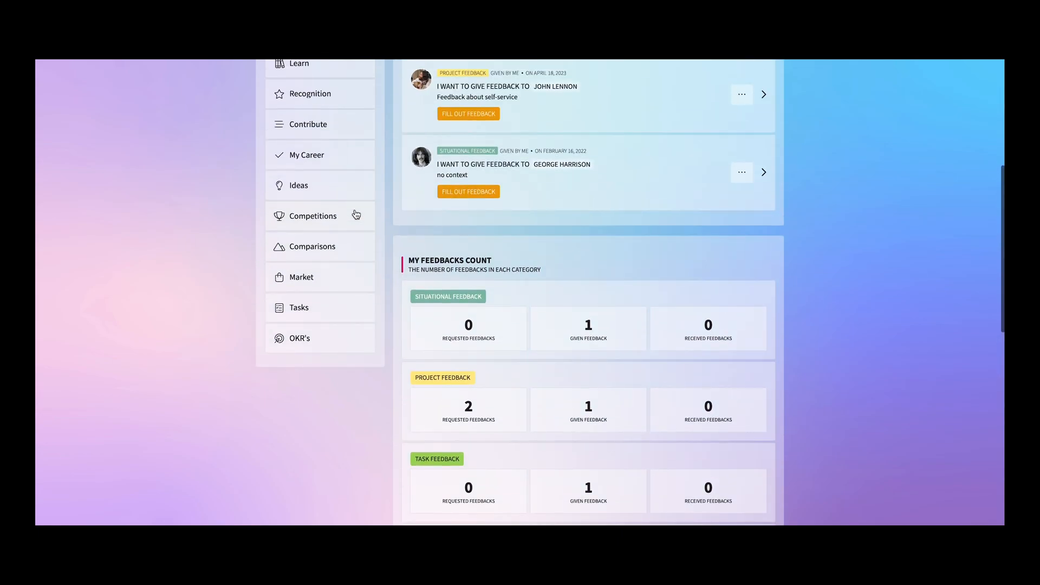
scroll(up, 3)
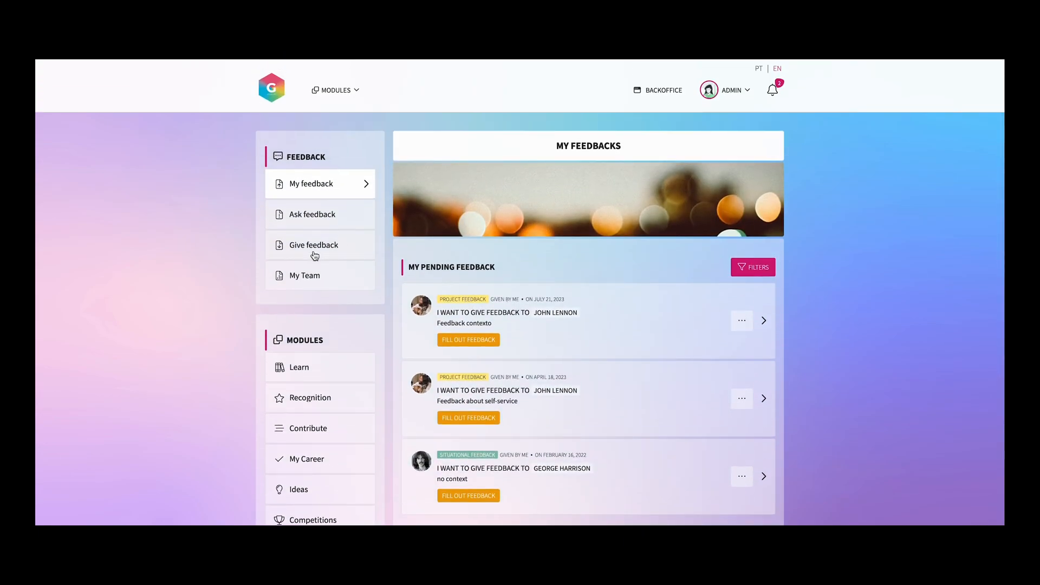
click(313, 245)
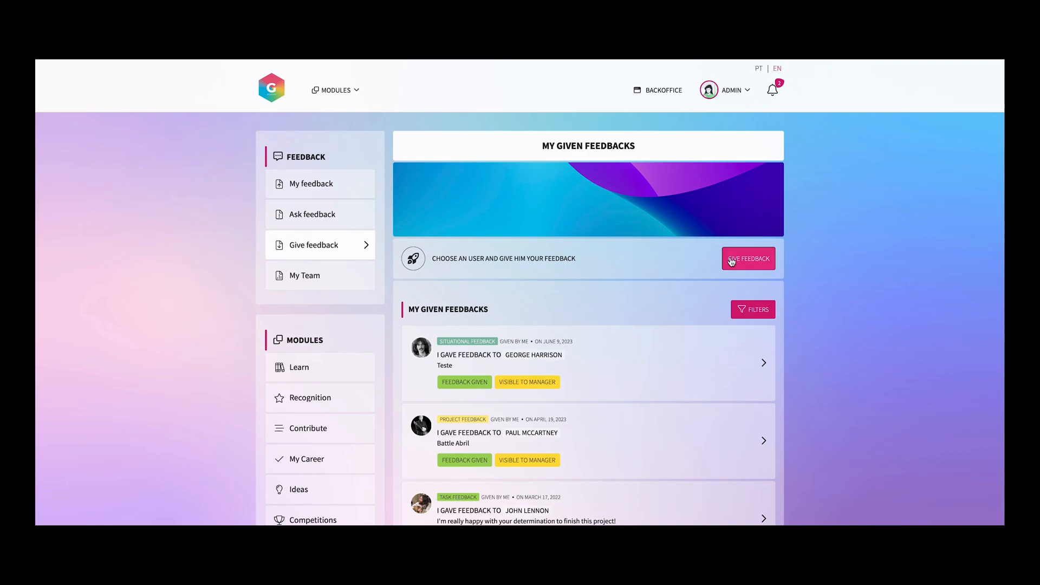
Step: Begin new feedback of type Task Force Feedback addressed to the second Hard Workers member
click(748, 258)
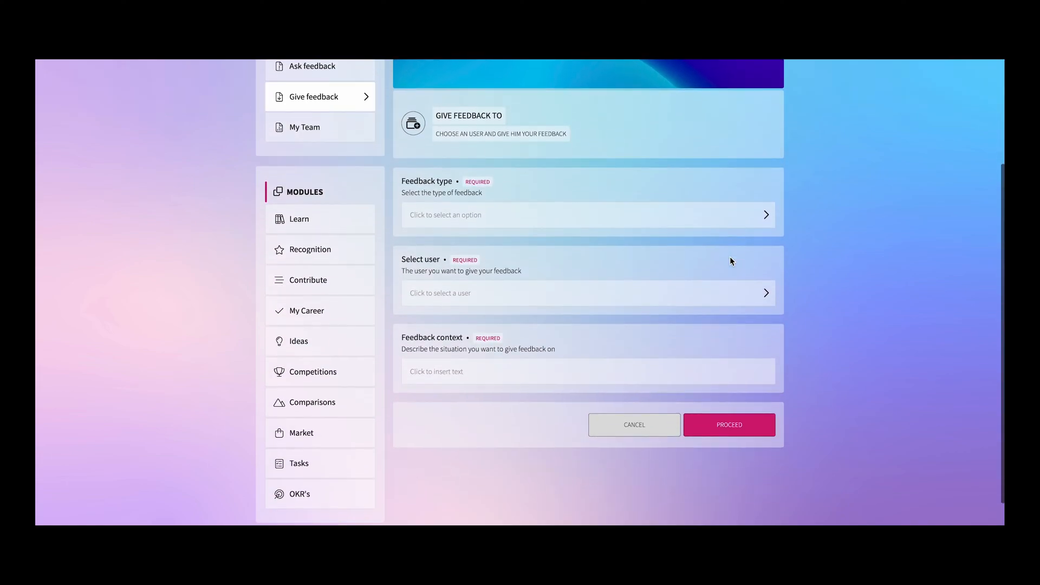
click(587, 214)
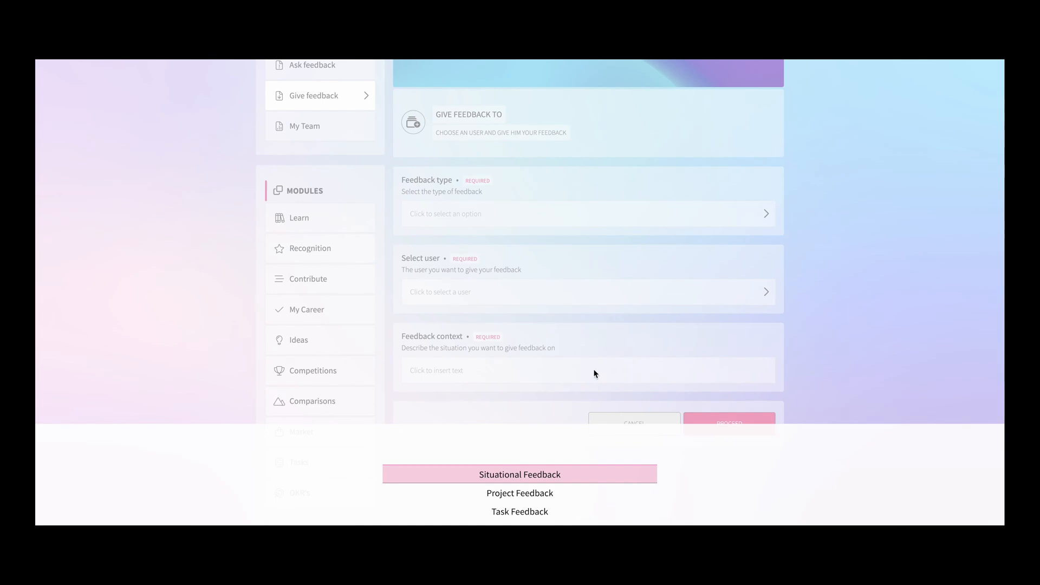
scroll(down, 3)
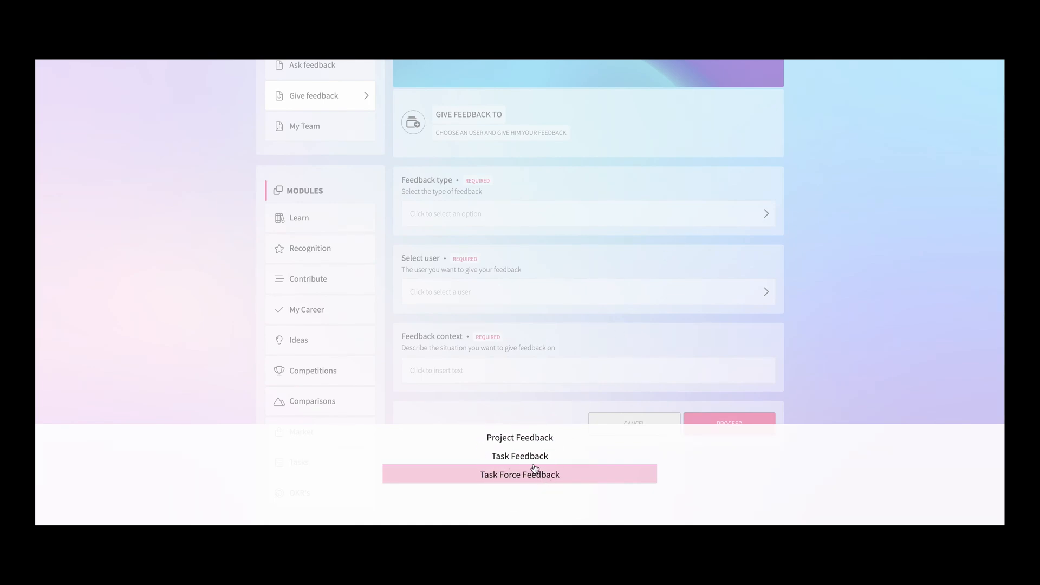
click(519, 474)
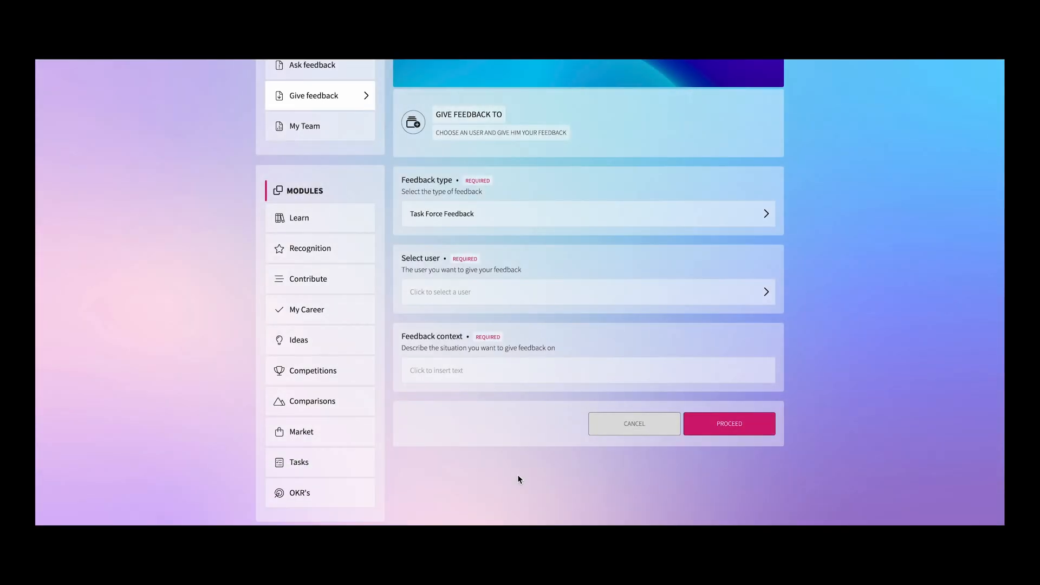
click(587, 291)
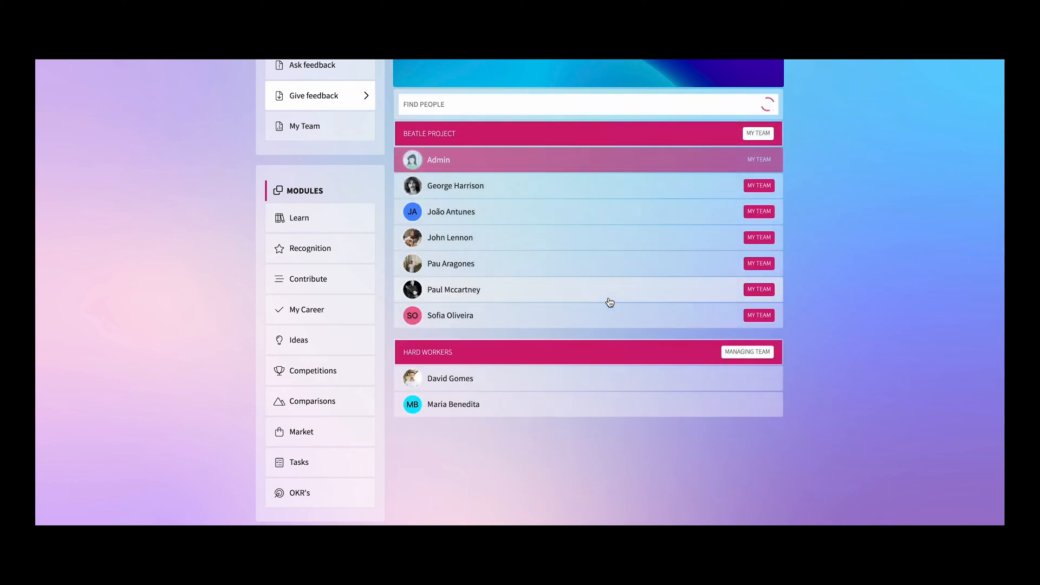
mouse_move(545, 392)
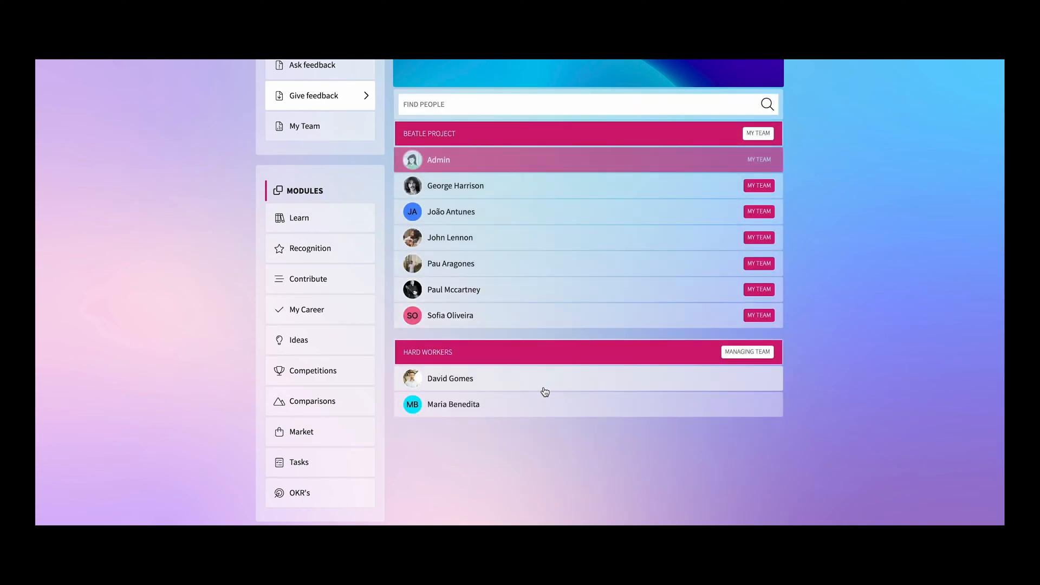
click(453, 404)
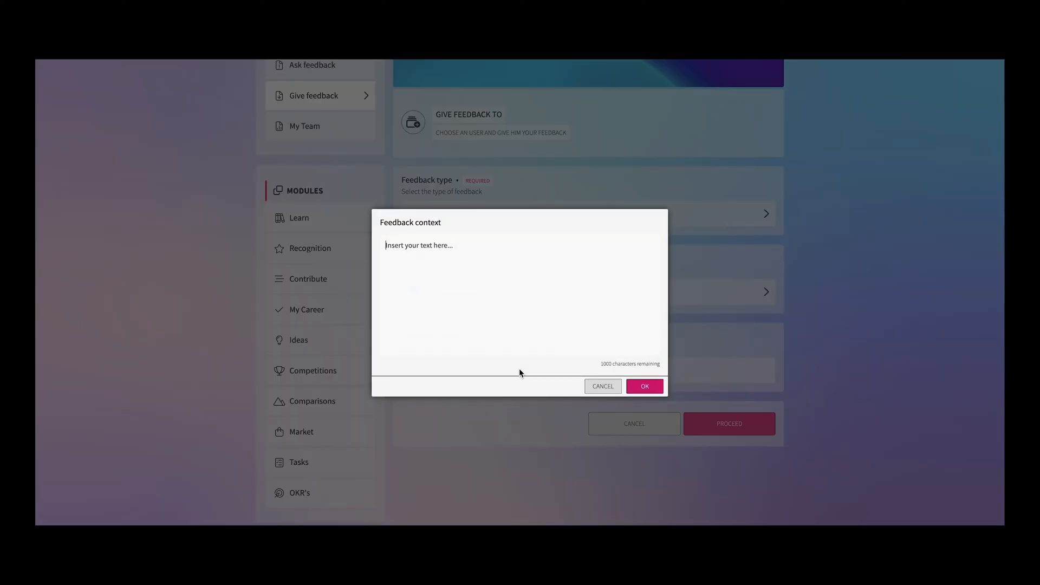
Step: Set the feedback context to 'Feedback about our Task X'
text(Feedback)
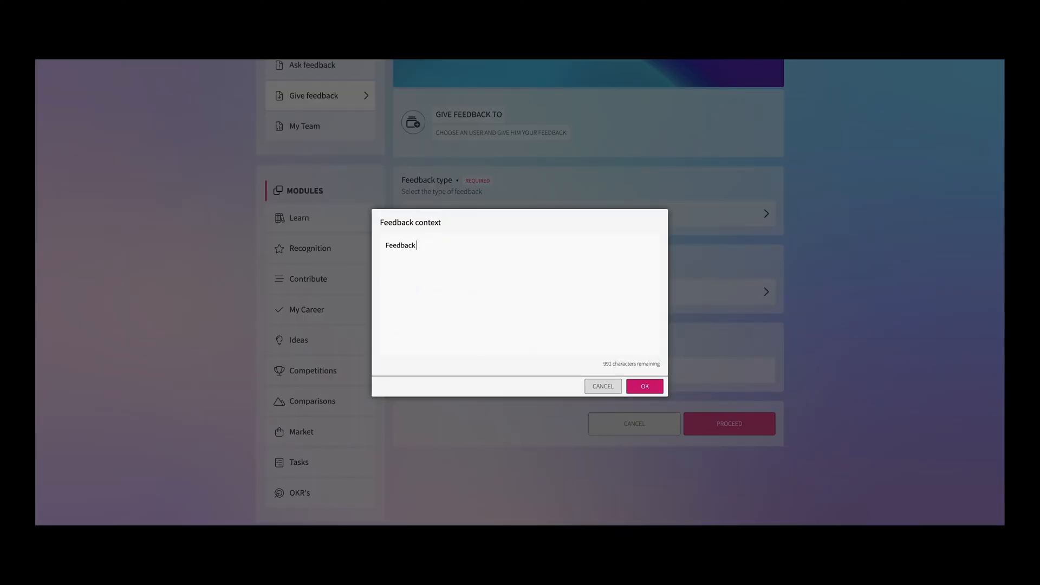
text(about our)
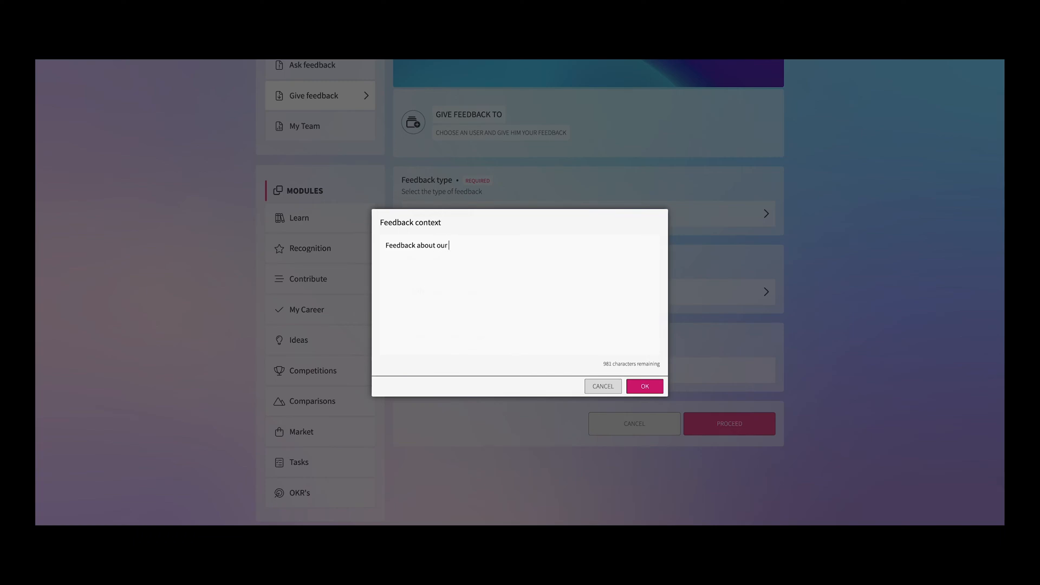
text(Task X)
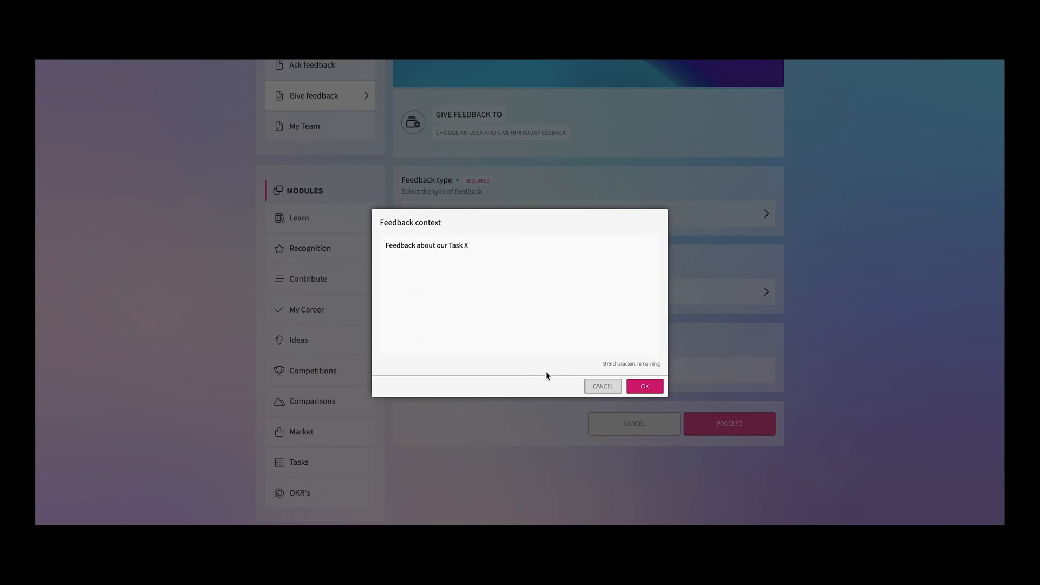
click(644, 385)
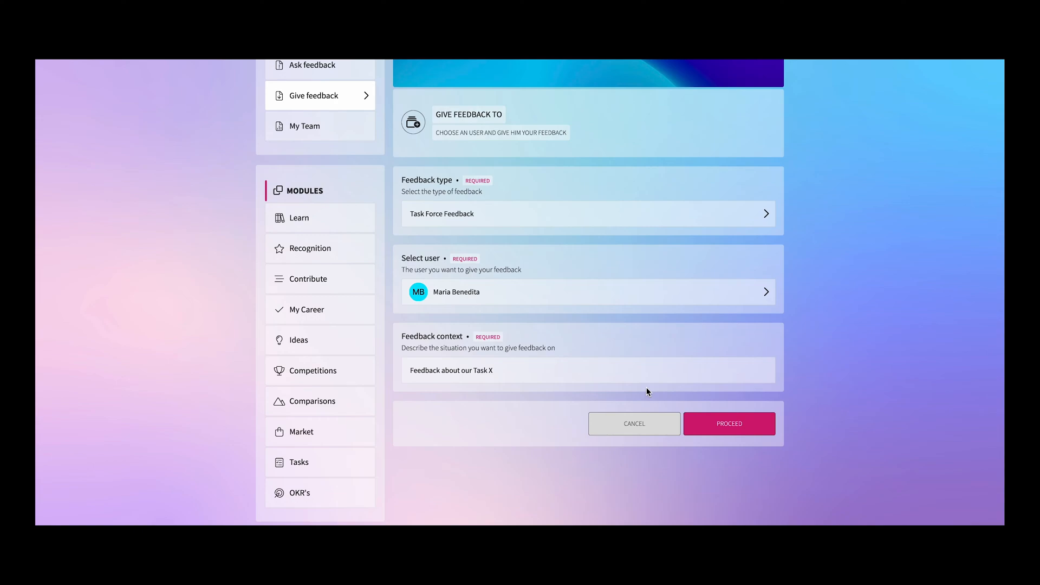
Step: Rate Contribution four stars with the comment 'Thanks for your contribution'
click(728, 424)
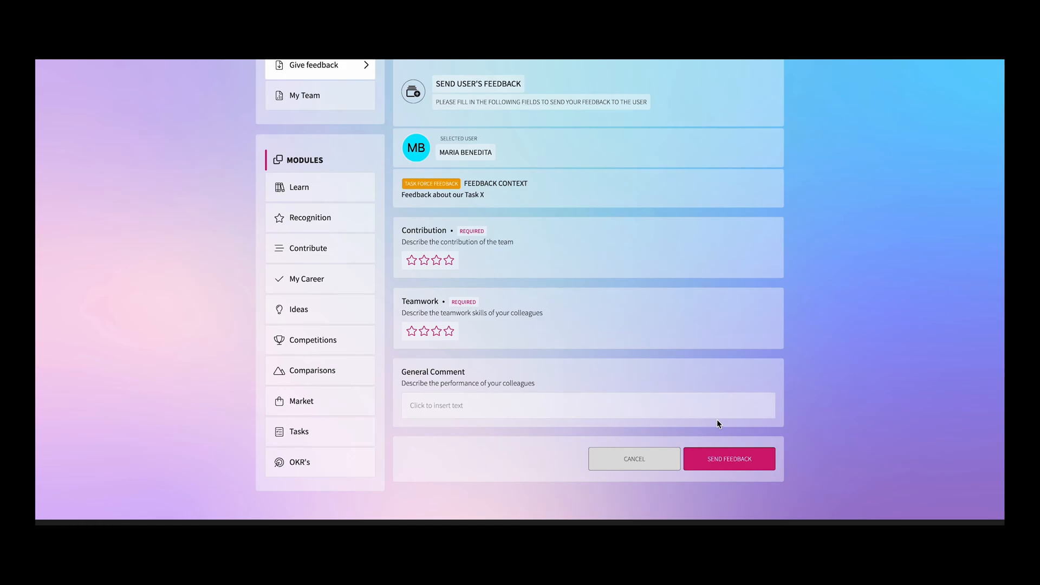
mouse_move(713, 423)
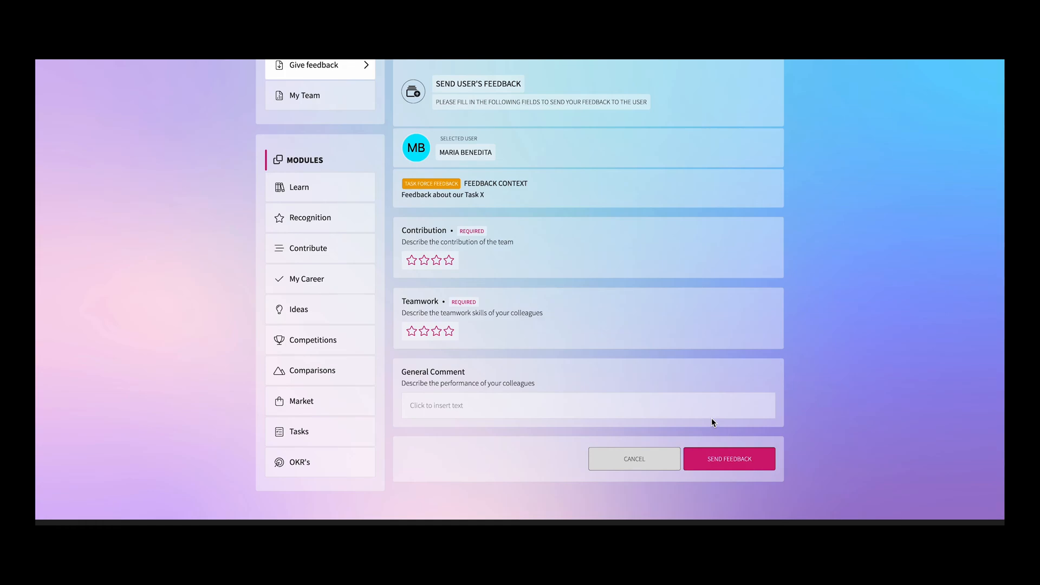
click(448, 259)
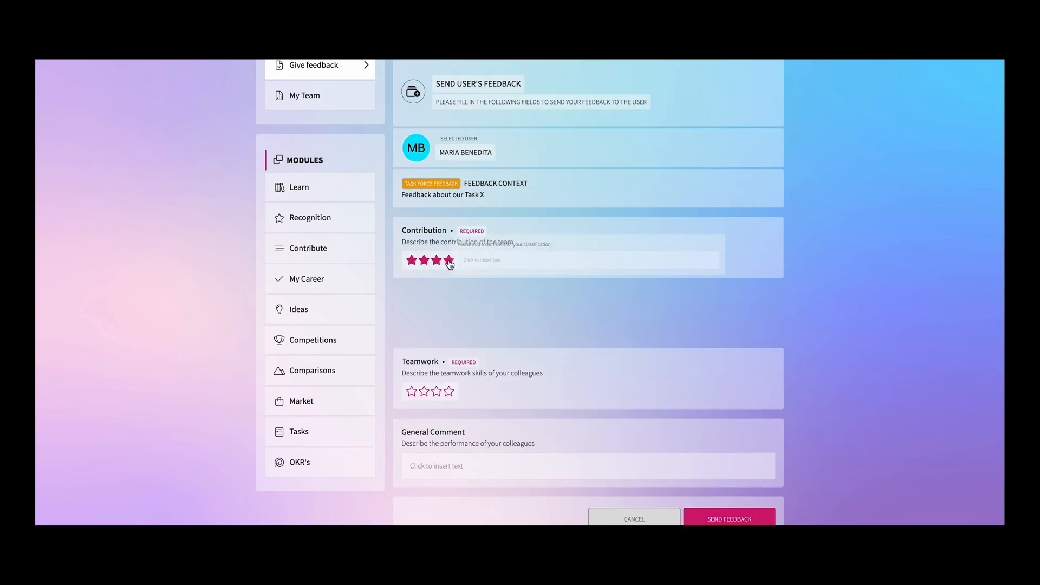
click(482, 260)
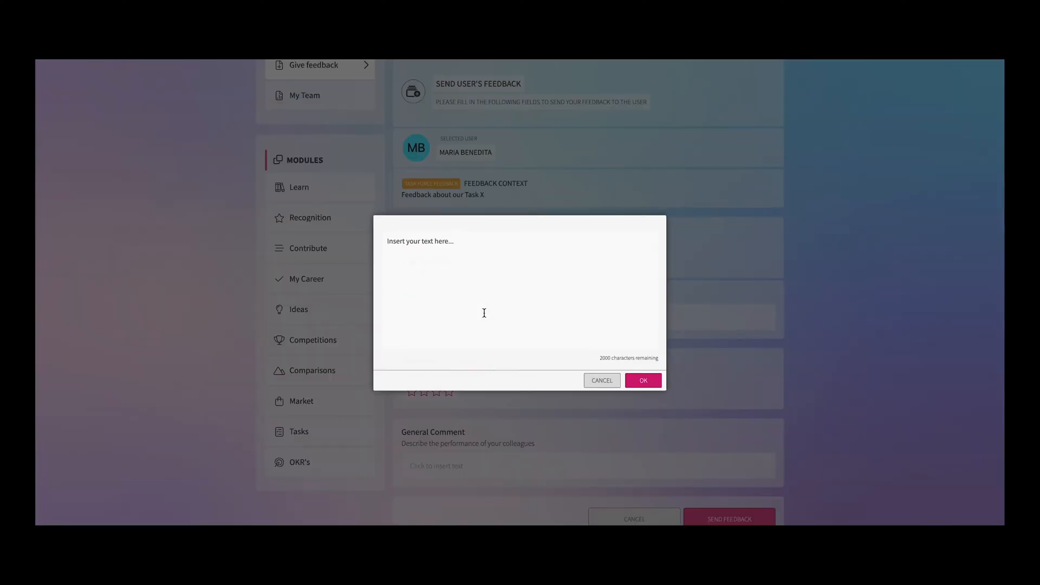
text(Thanks for your)
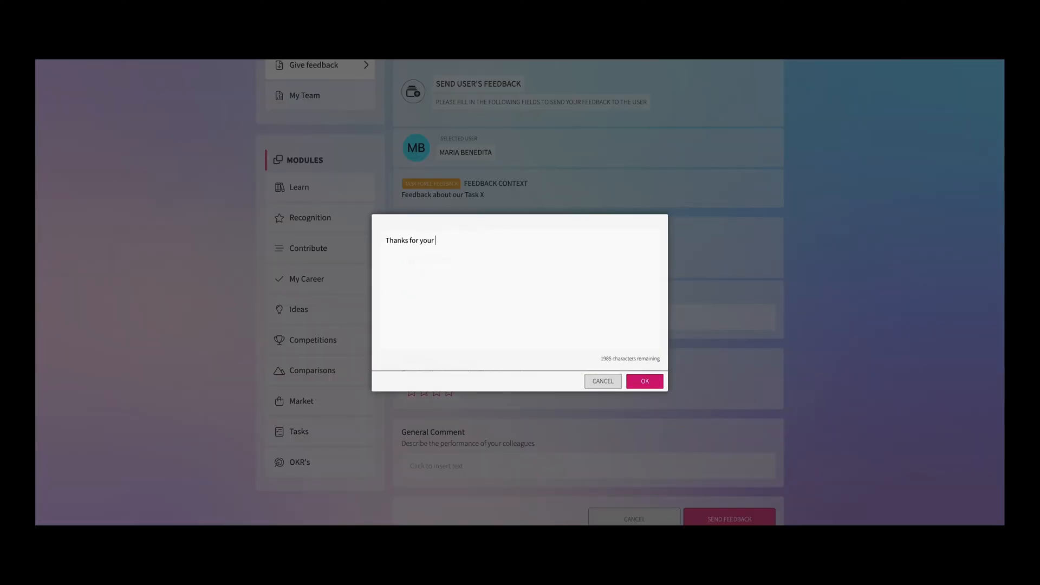
text(contribution)
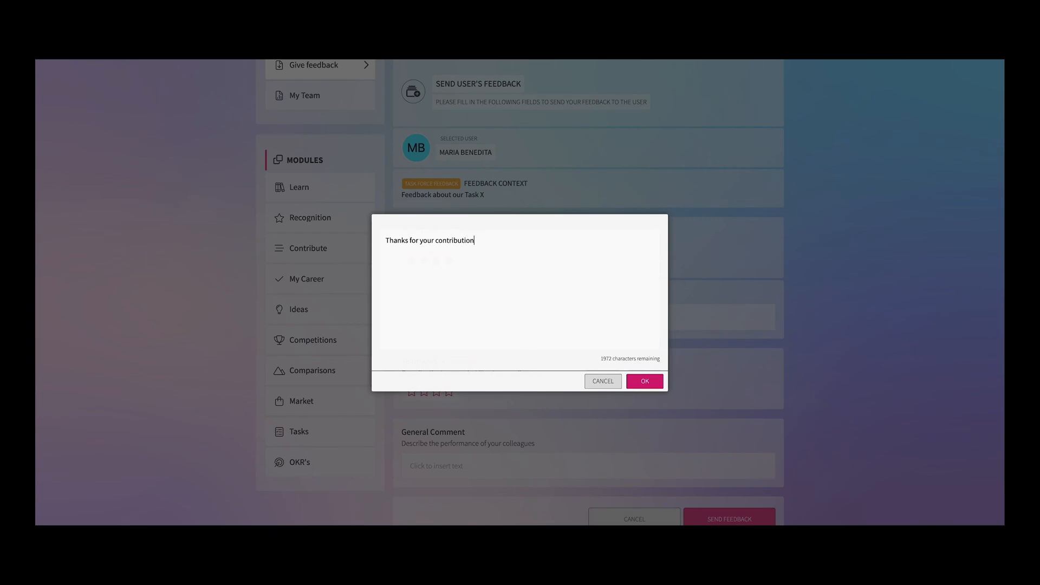
click(644, 381)
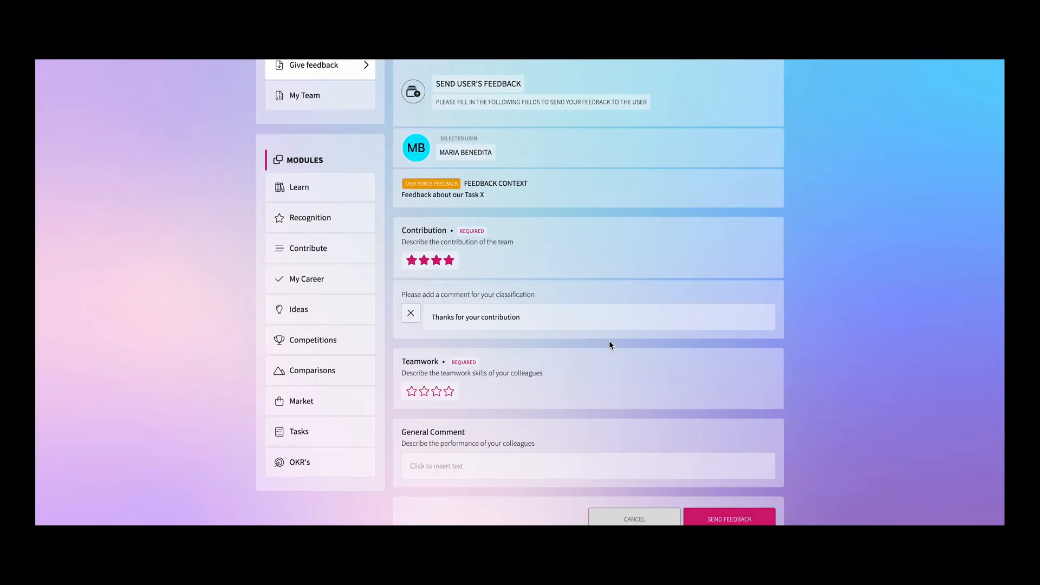
Step: Rate Teamwork four stars, add a general comment about being extremely valuable for the team, send and share with the manager
click(449, 392)
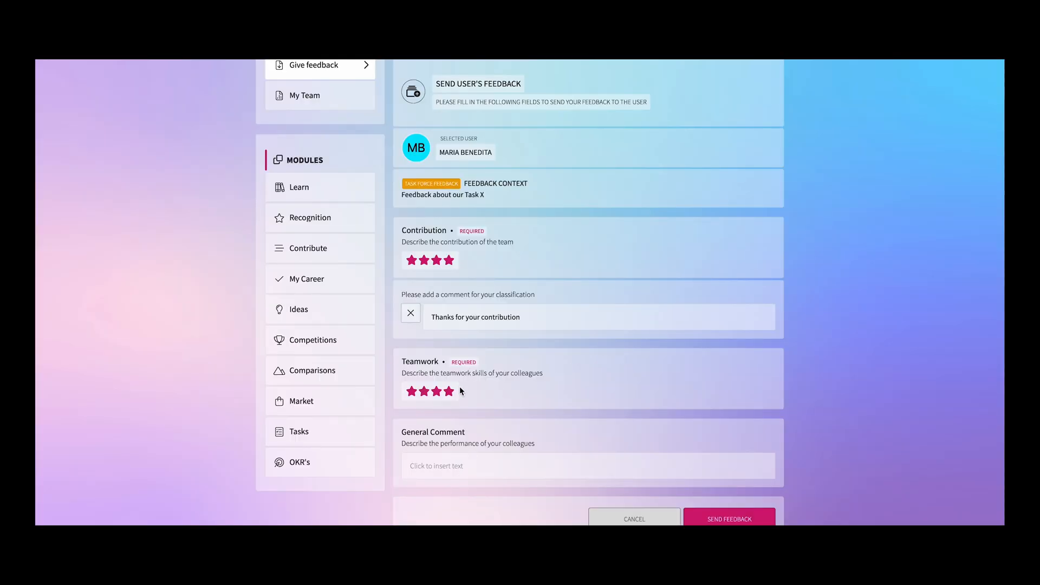
scroll(down, 3)
text(Your efforts were extre)
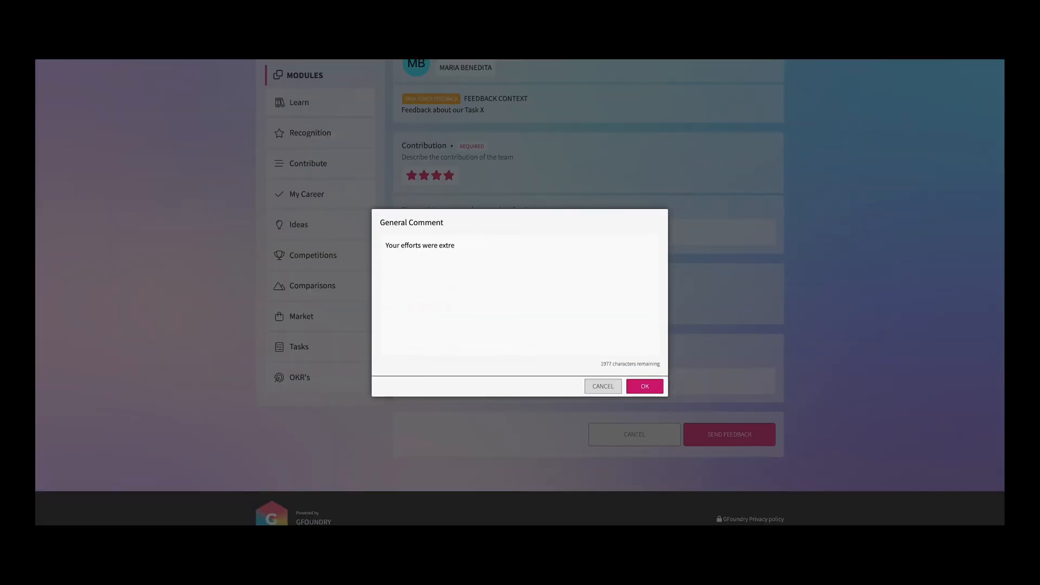
text(mely valuable for the team)
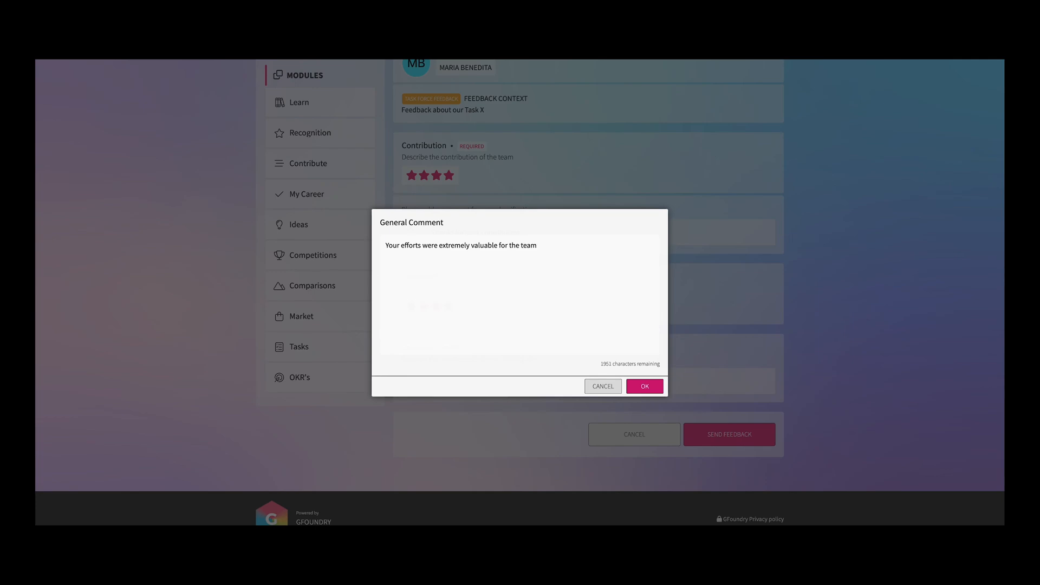
click(643, 386)
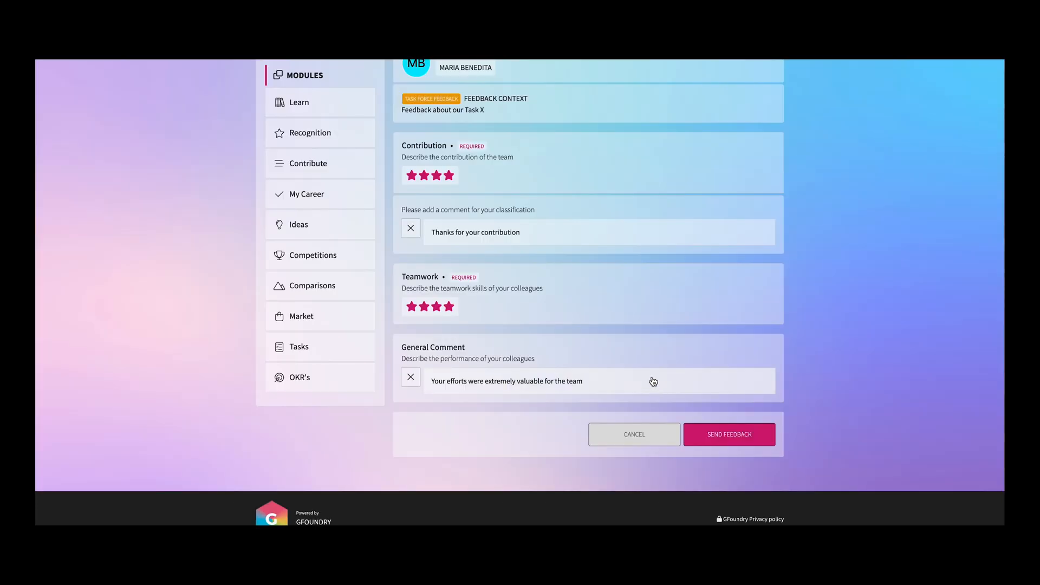
click(728, 433)
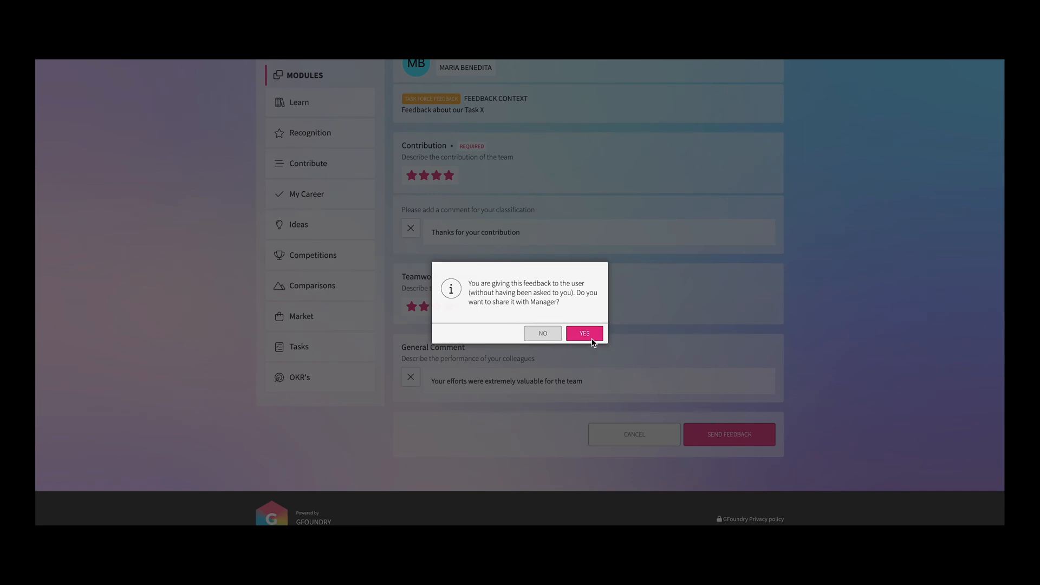
click(584, 333)
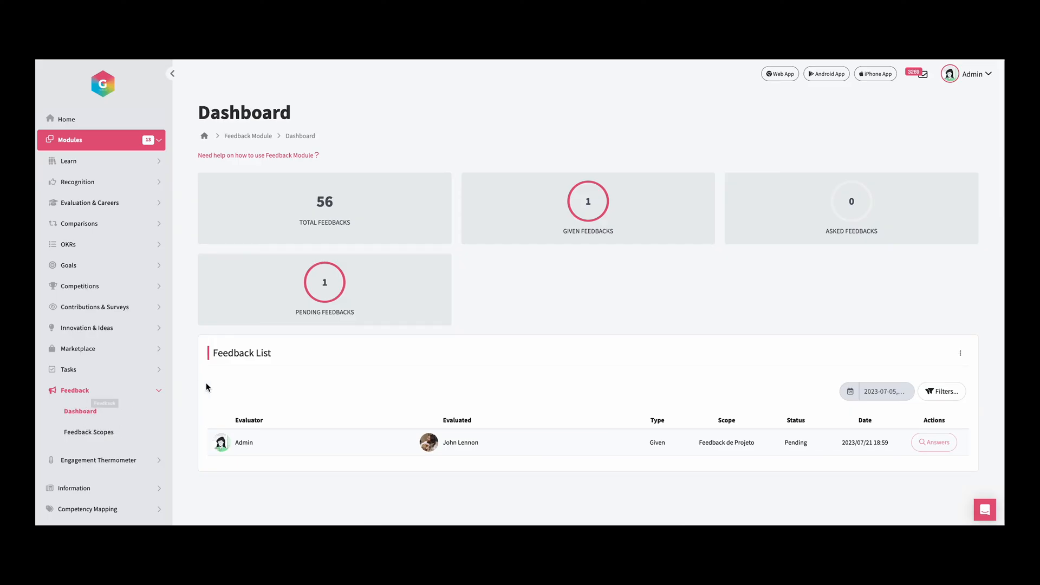
mouse_move(246, 384)
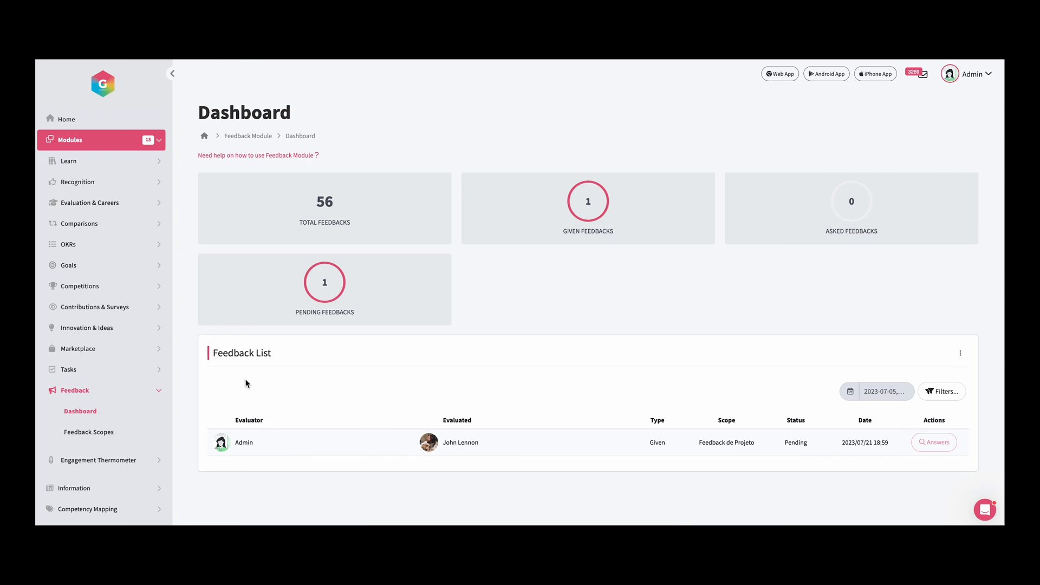
mouse_move(270, 376)
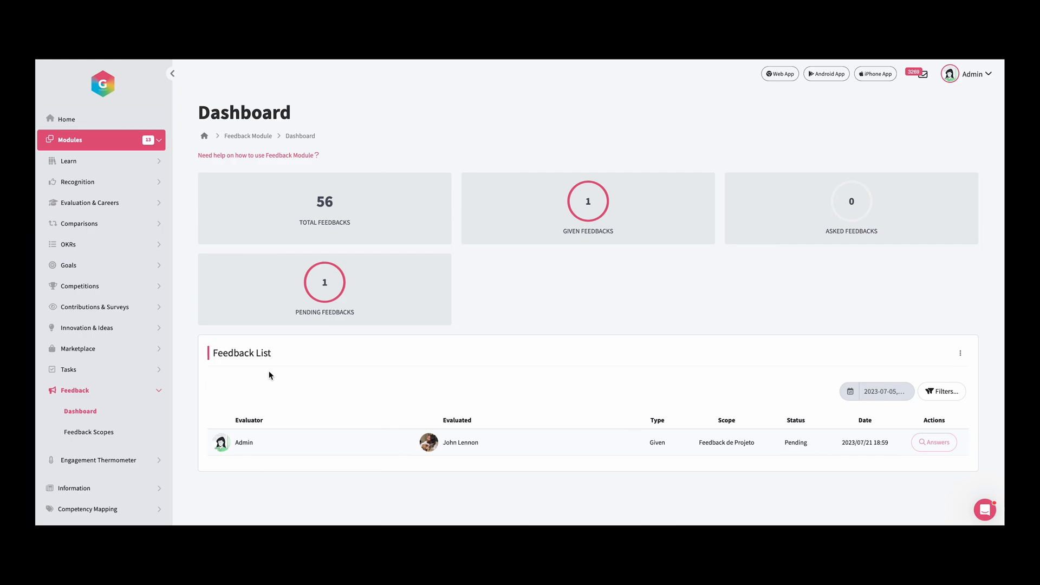
Step: Review the Feedback List filters without applying any, then reveal the Export Feedbacks (xls) option
click(940, 391)
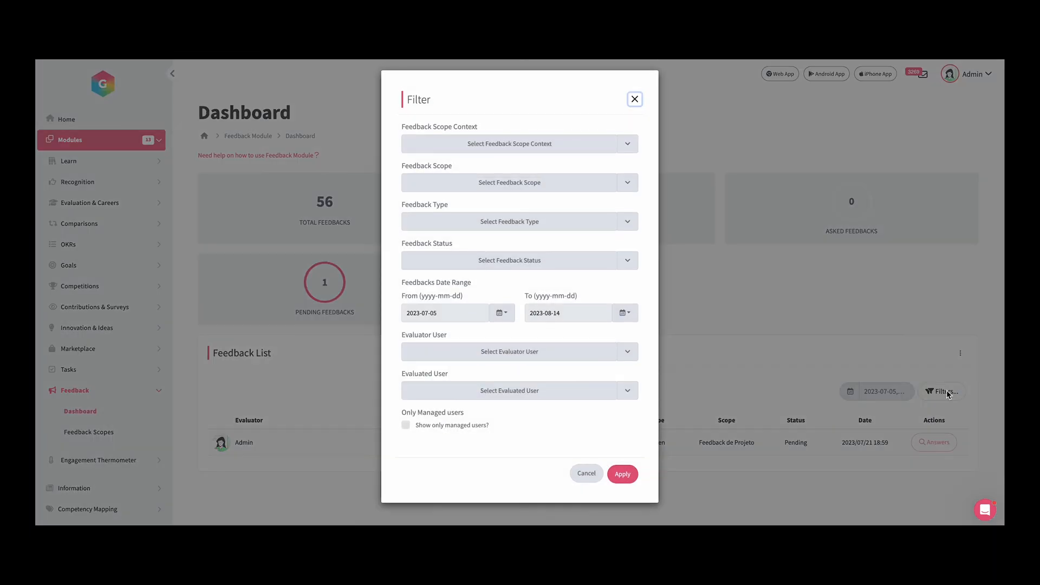
mouse_move(900, 373)
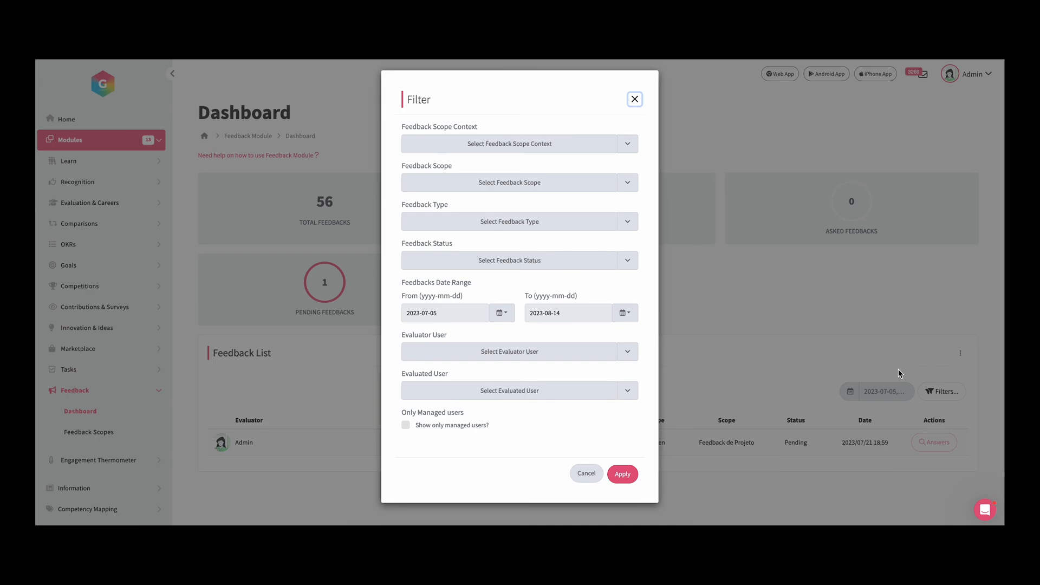
click(622, 474)
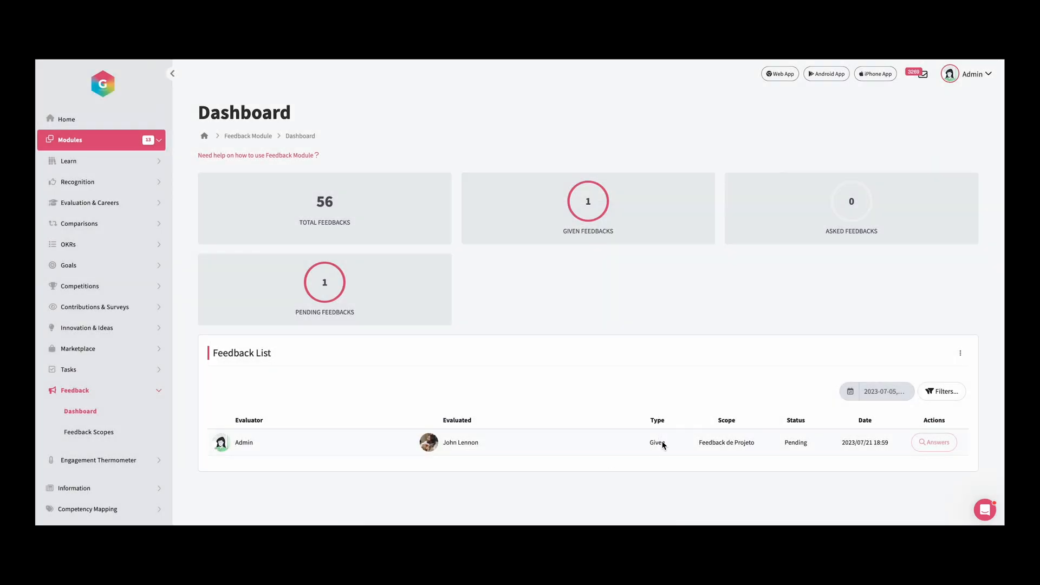
click(960, 353)
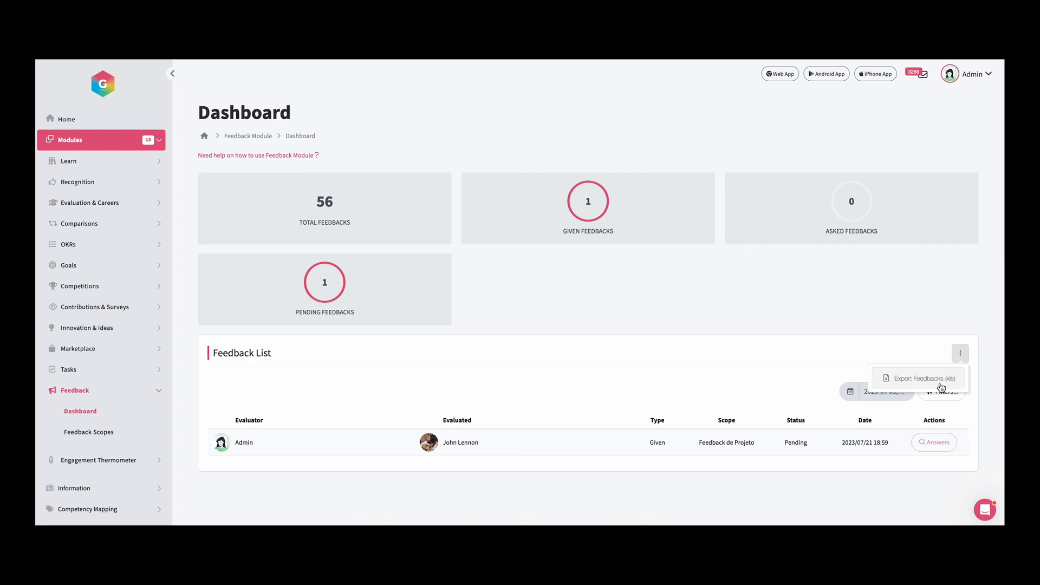